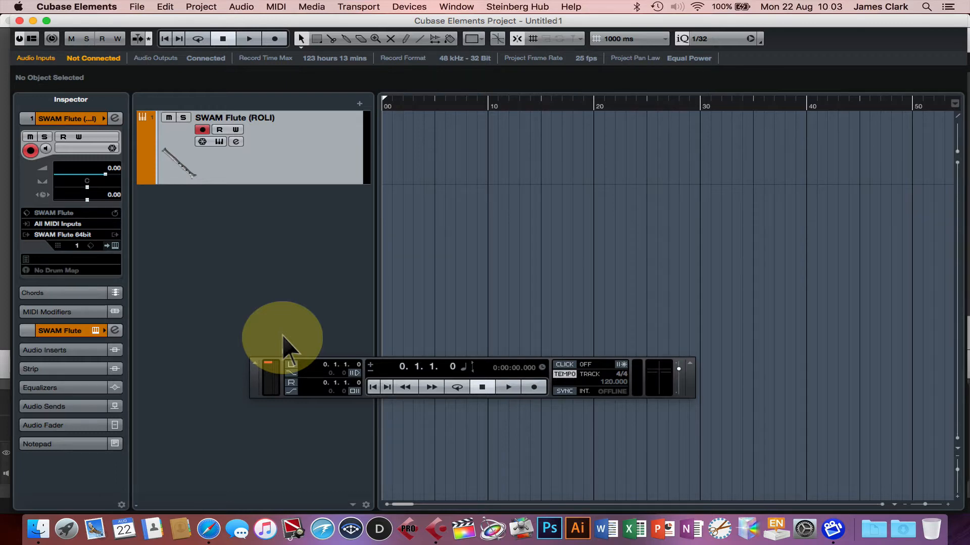
mouse_move(433, 334)
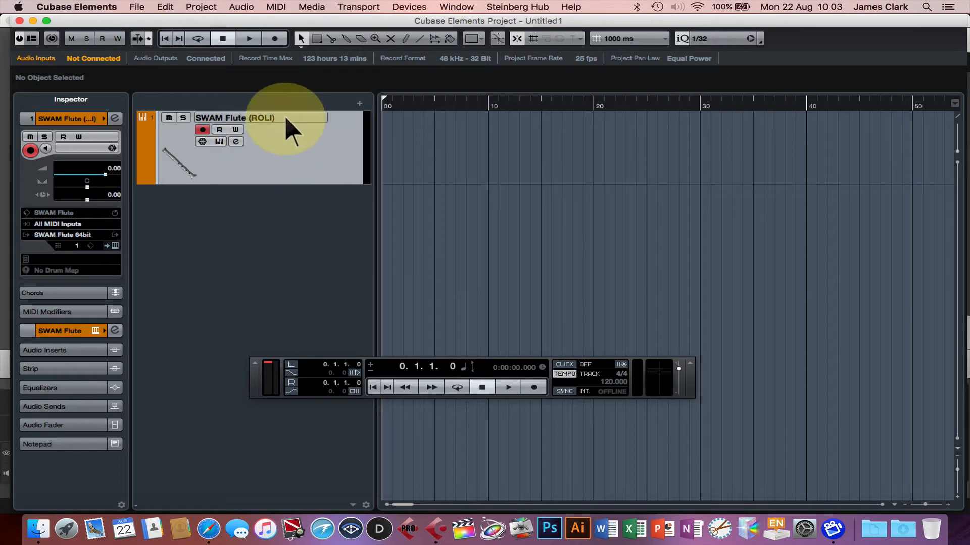
mouse_move(291, 149)
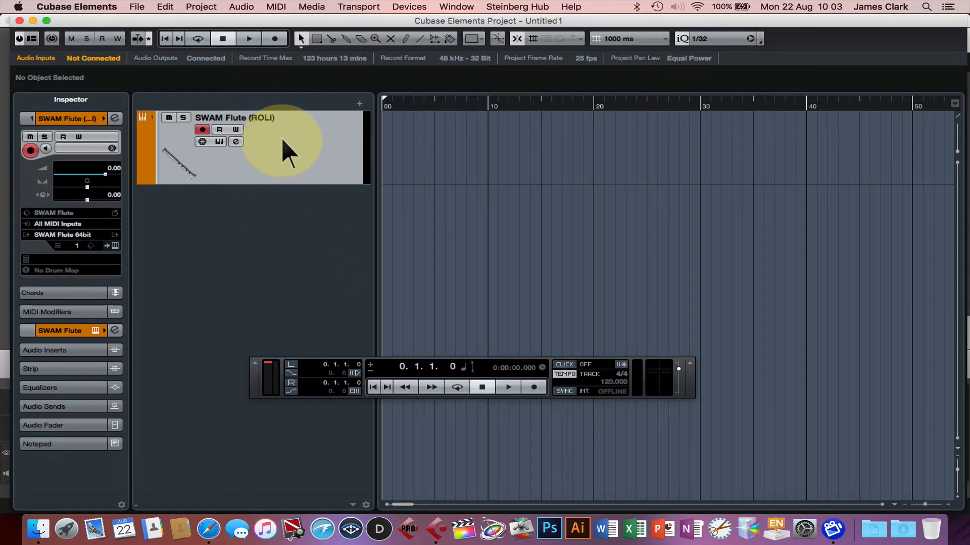
mouse_move(213, 127)
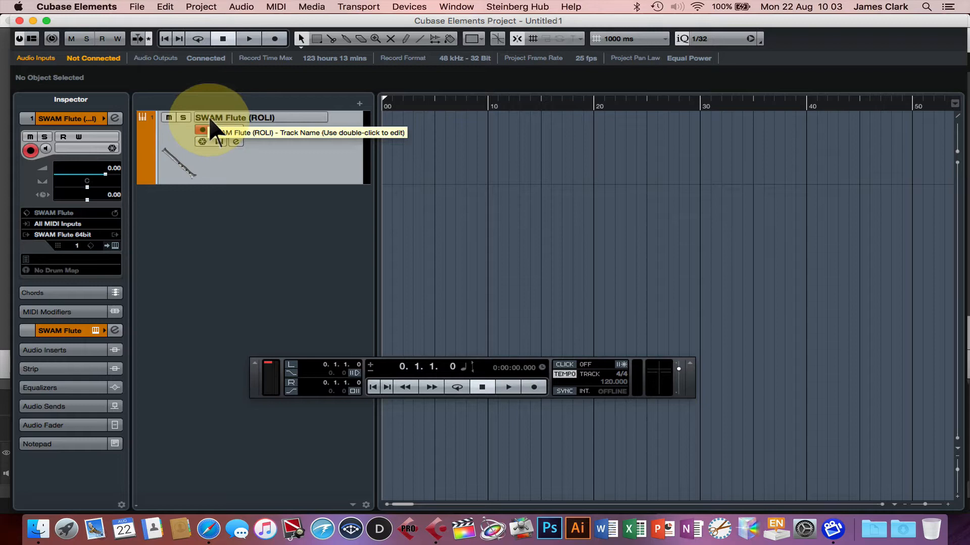
mouse_move(238, 130)
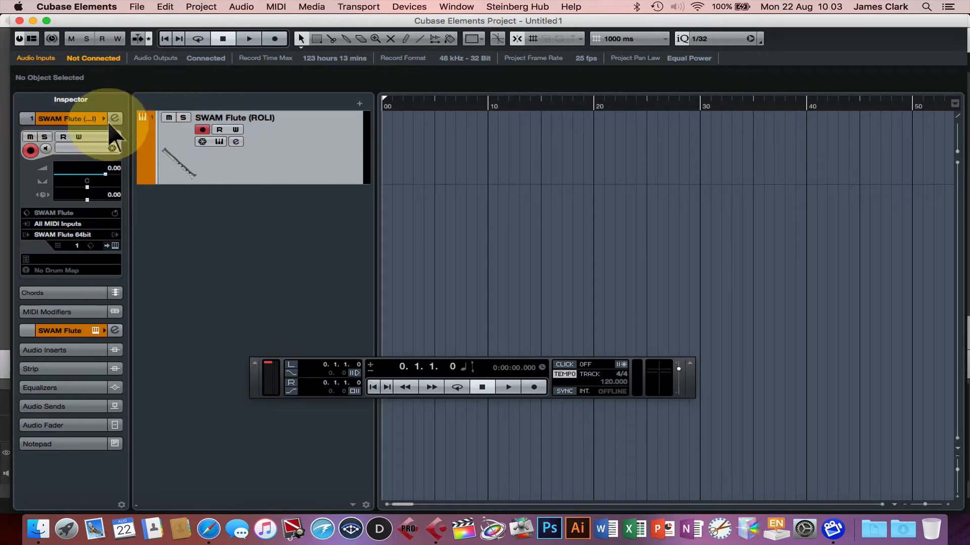
mouse_move(158, 133)
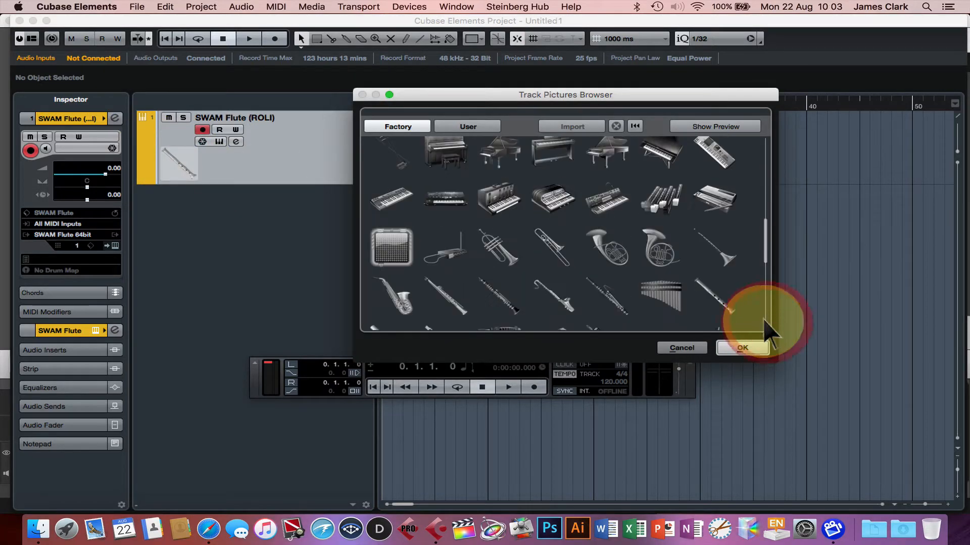
- Confirm the track picture and show SWAM Flute's MIDI CC mapping page under Options
left_click(742, 348)
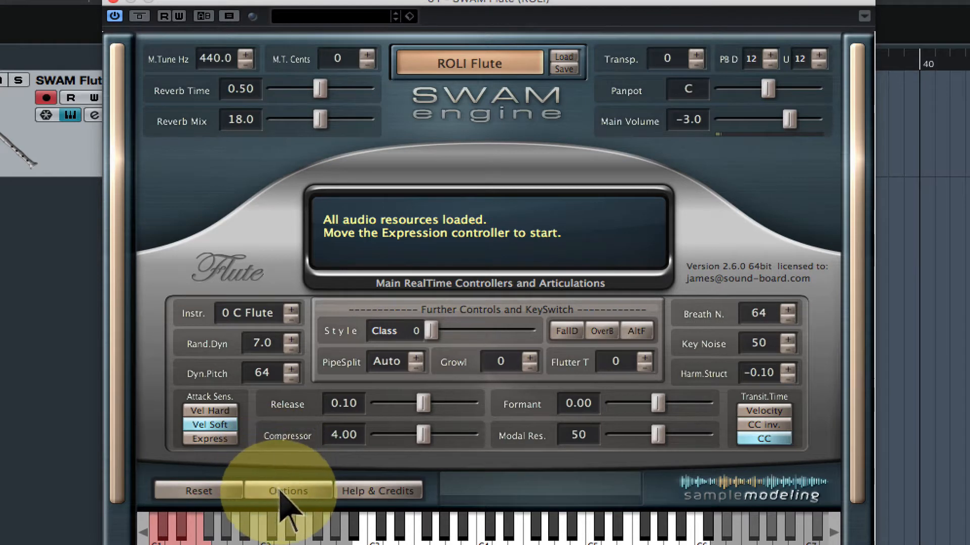
left_click(287, 490)
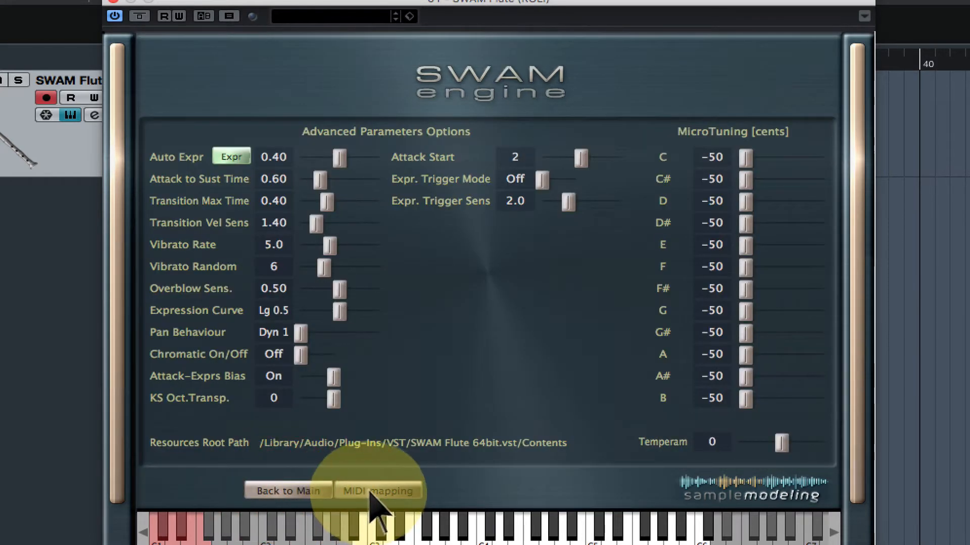
left_click(377, 490)
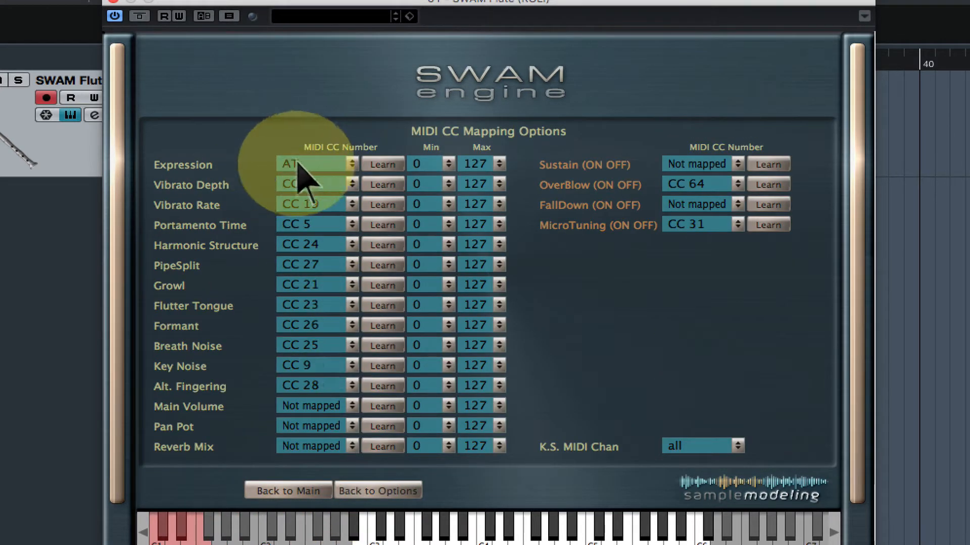
mouse_move(303, 232)
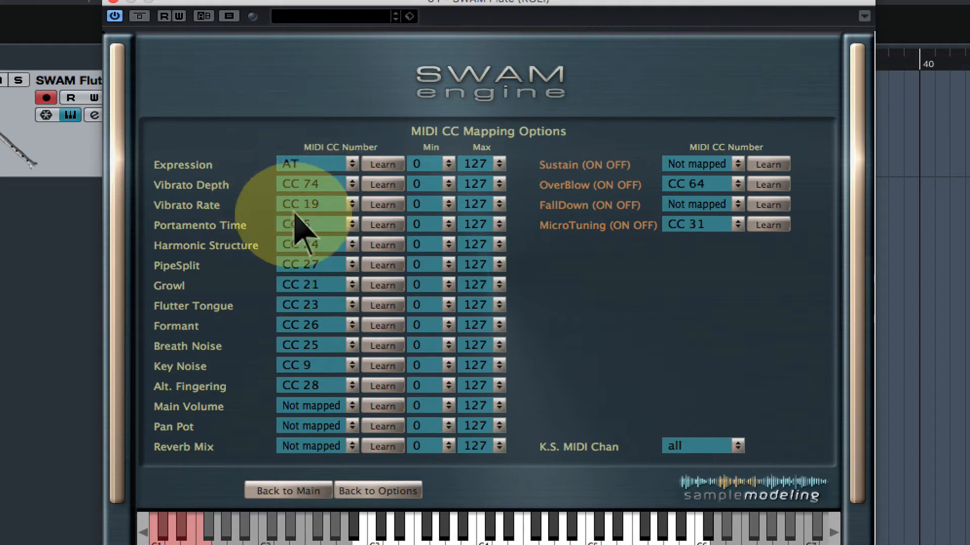
mouse_move(297, 223)
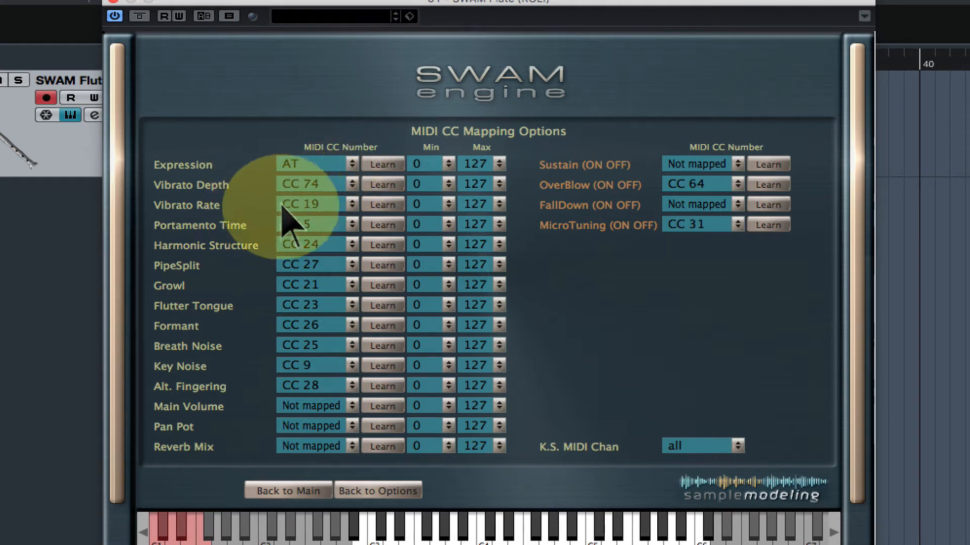
mouse_move(612, 347)
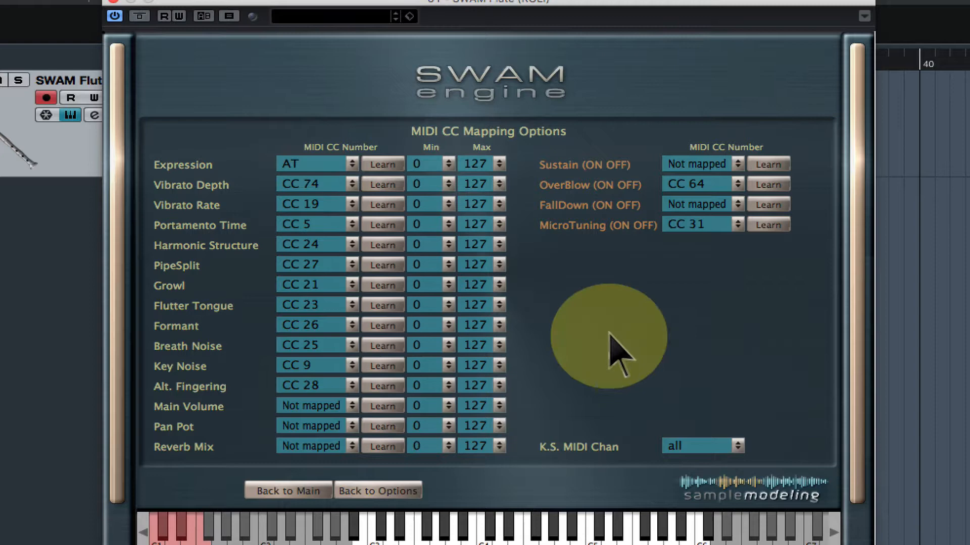
mouse_move(123, 19)
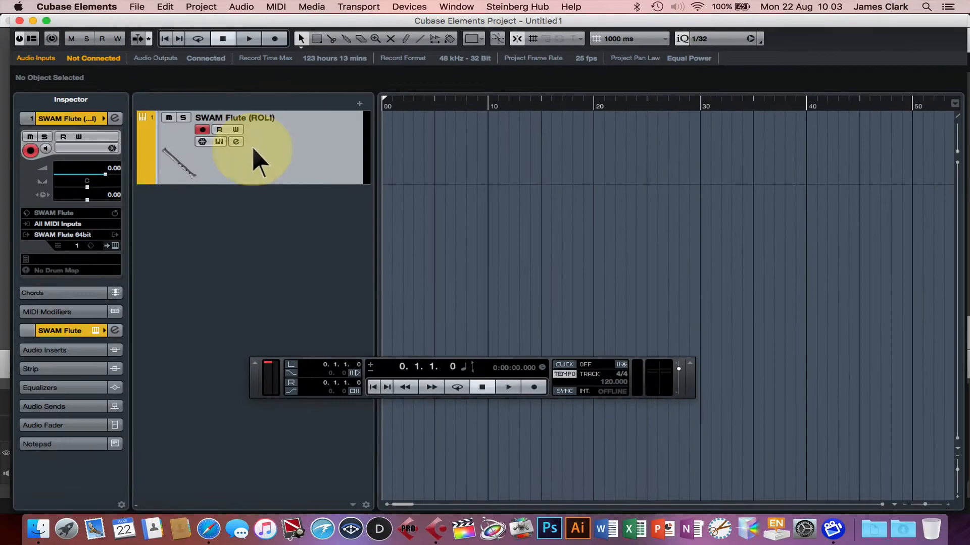
mouse_move(312, 167)
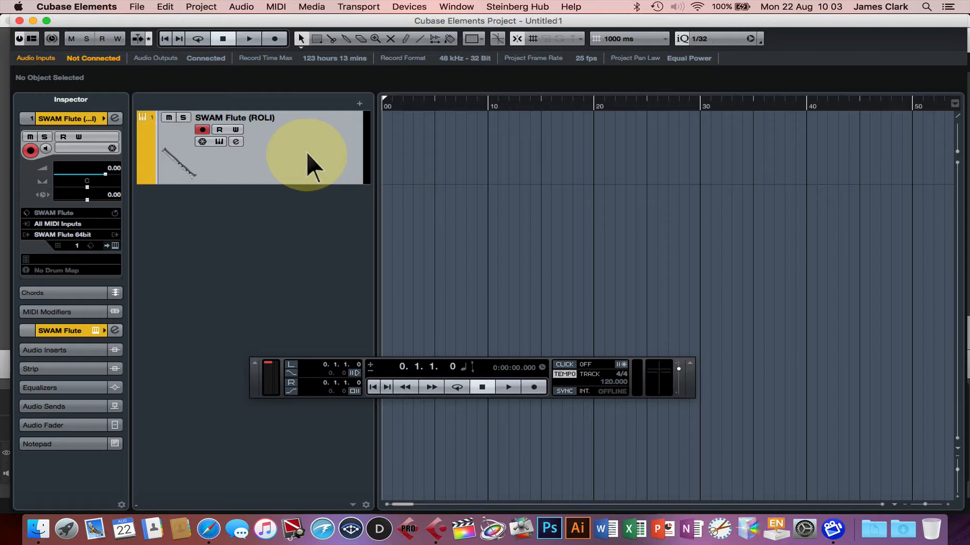
mouse_move(291, 145)
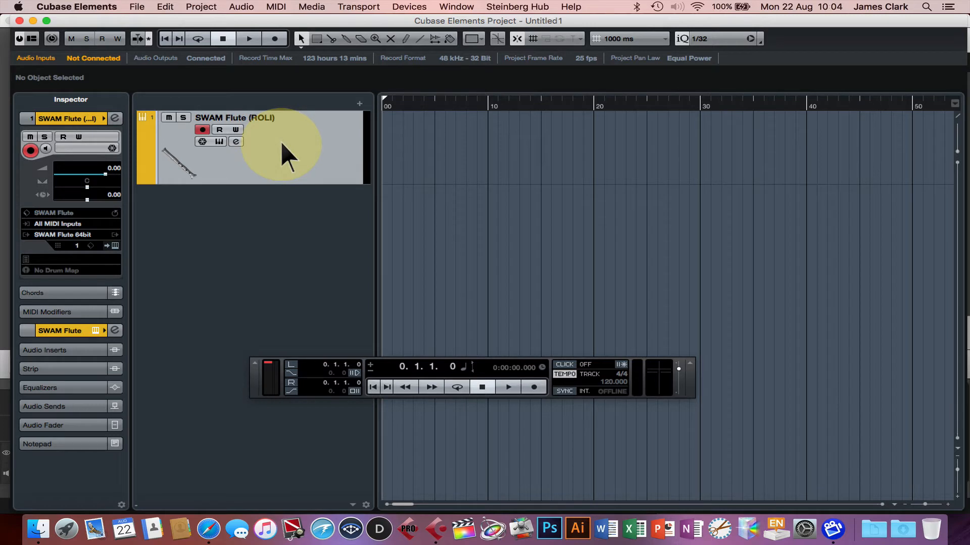
mouse_move(297, 160)
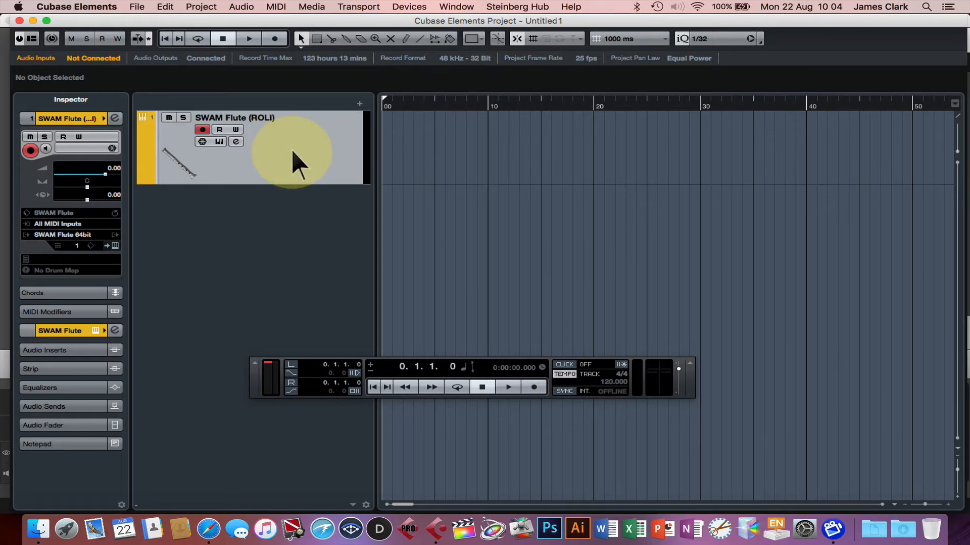
mouse_move(254, 173)
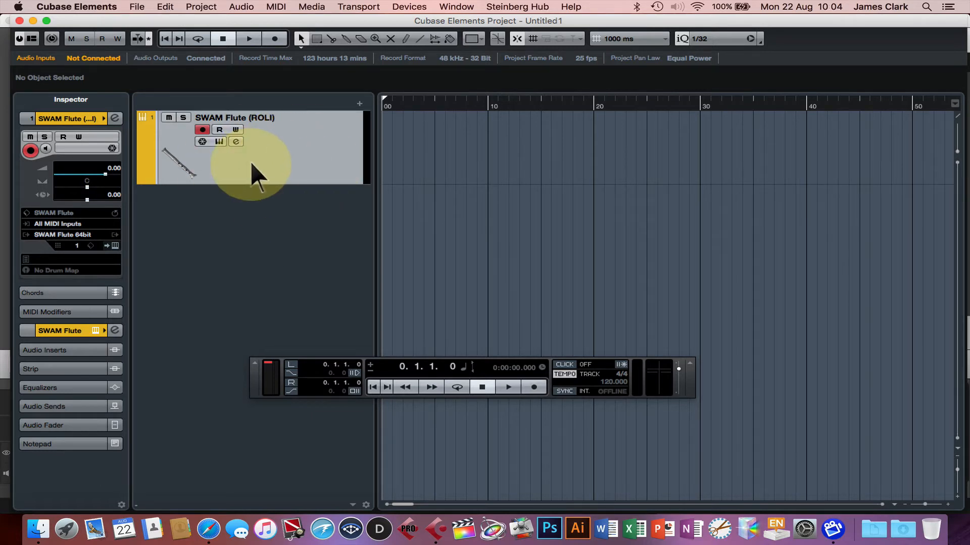
mouse_move(287, 159)
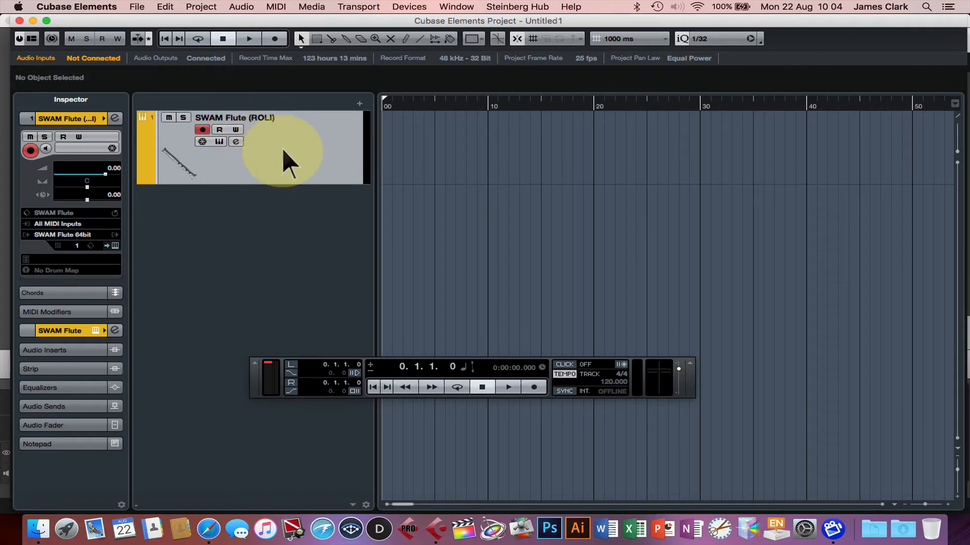
- Begin saving the flute track as a new track preset named 'ROLI SWAM Flute'
right_click(278, 155)
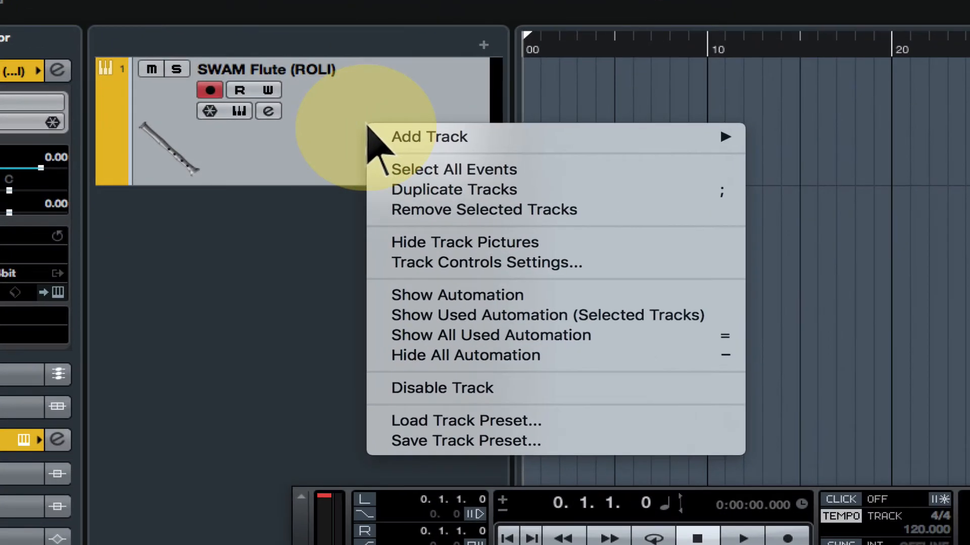
mouse_move(460, 441)
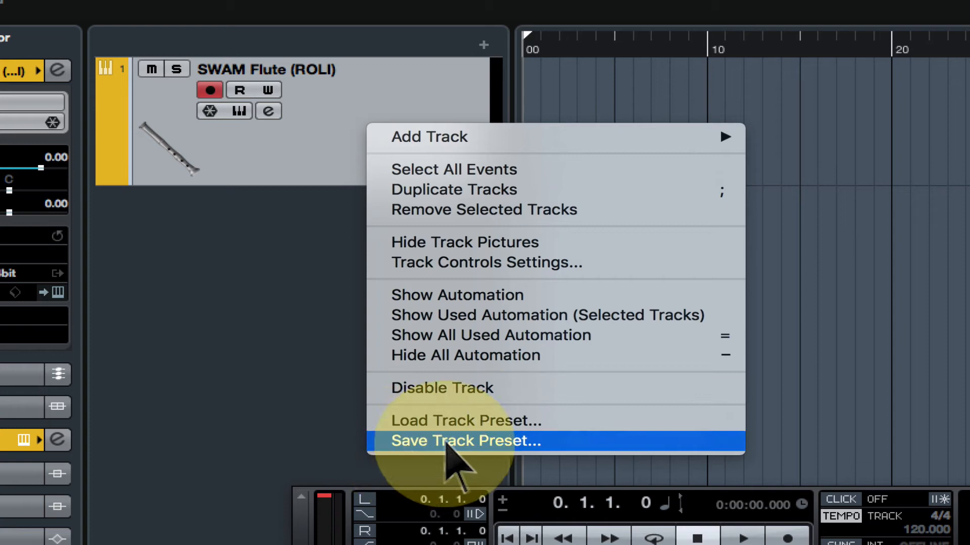
left_click(465, 441)
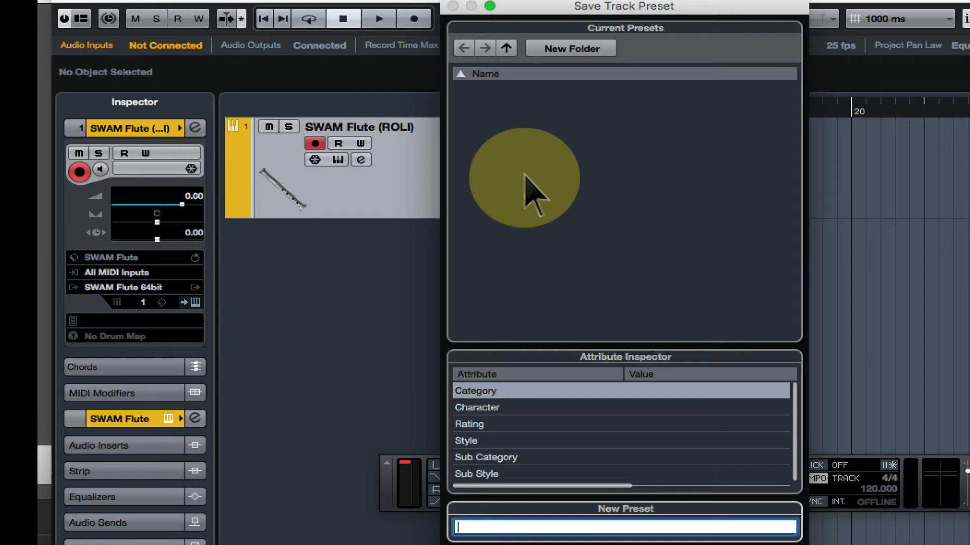
mouse_move(576, 174)
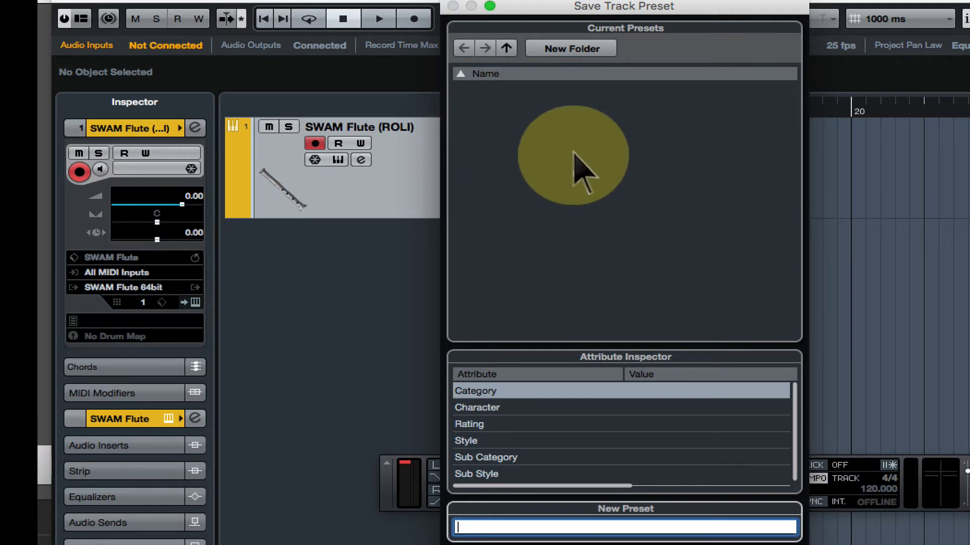
mouse_move(578, 378)
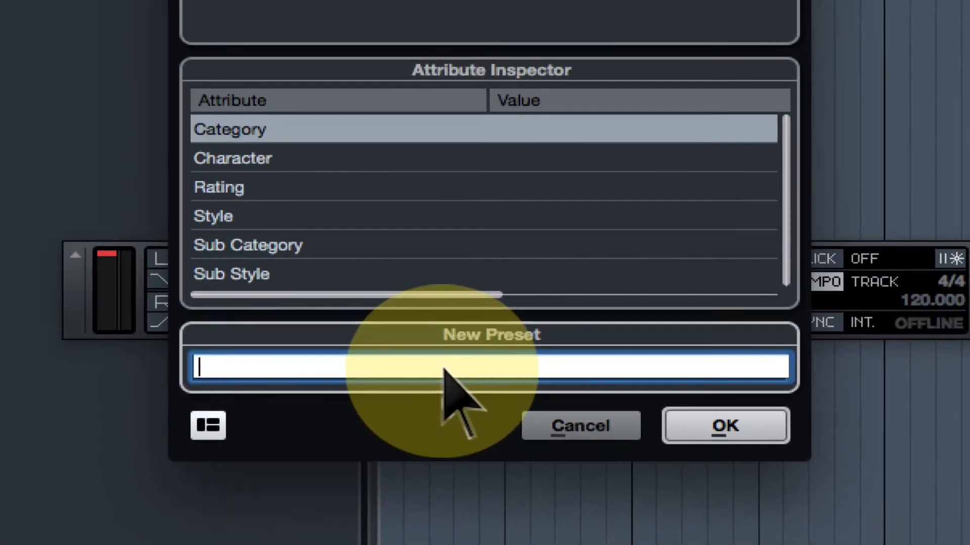
mouse_move(461, 389)
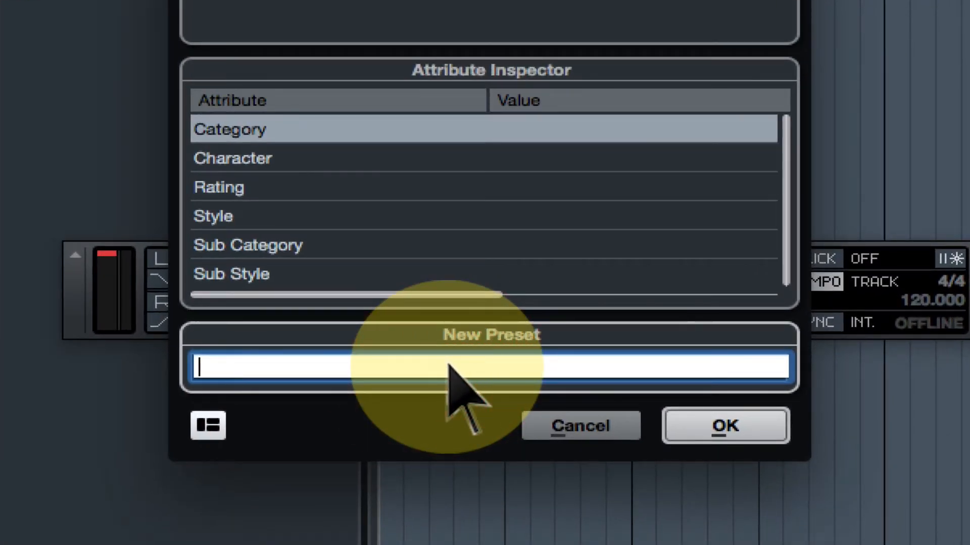
type("ROLI")
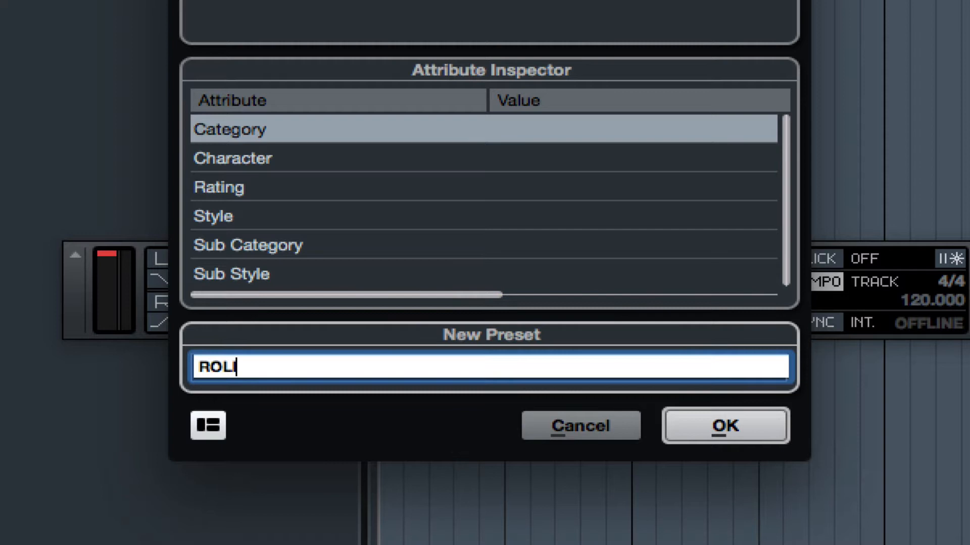
type("SWAM FI")
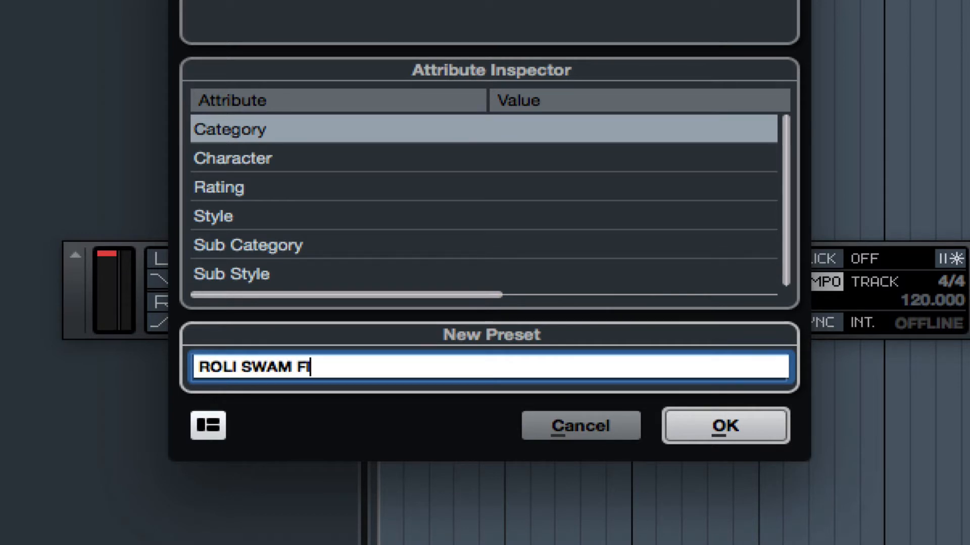
type("lute")
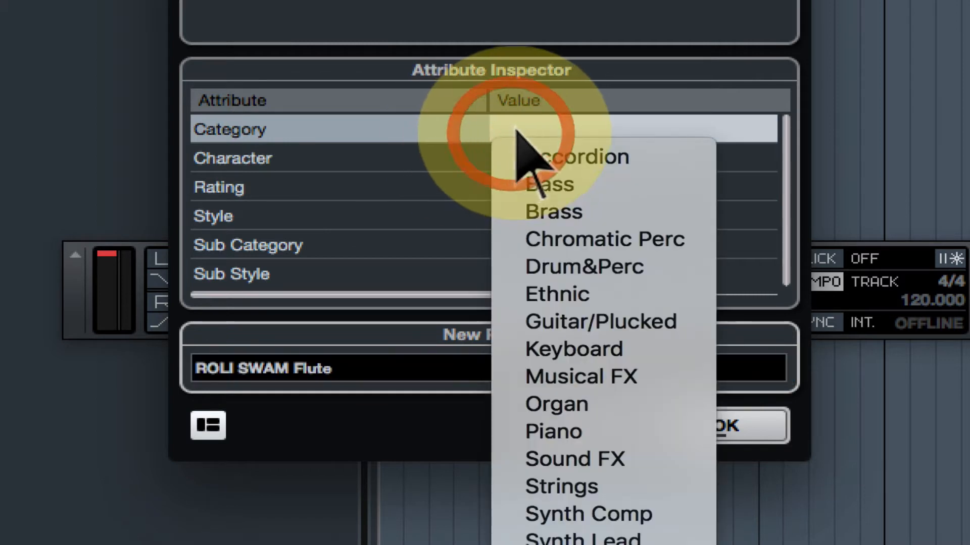
mouse_move(600, 321)
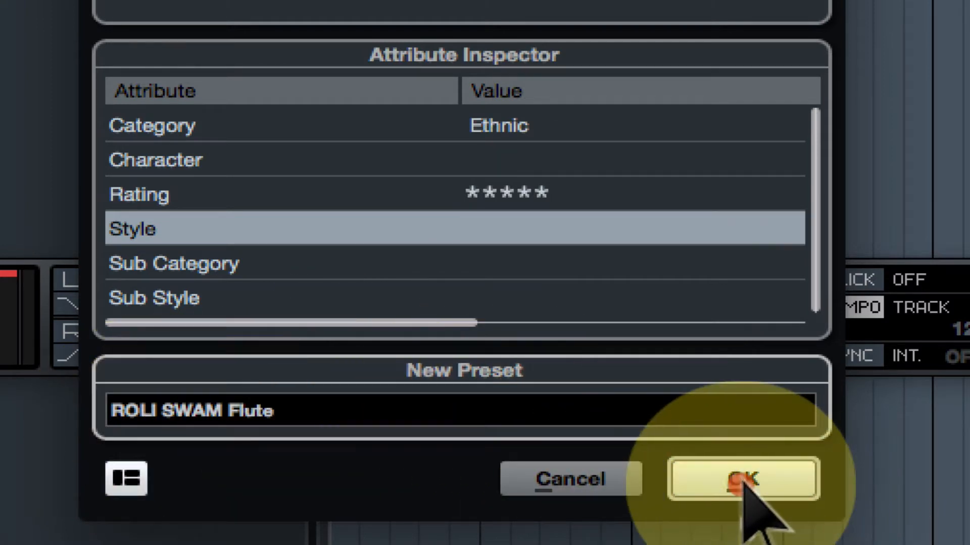
- Confirm the 'ROLI SWAM Flute' preset tagged Ethnic with a five-star rating
left_click(742, 480)
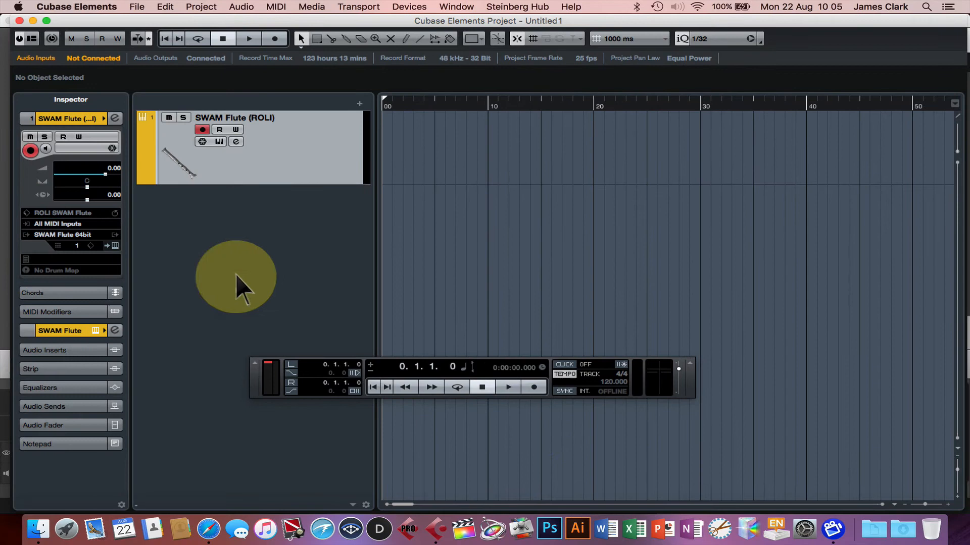
- Delete the SWAM Flute (ROLI) track, leaving an empty project
right_click(235, 277)
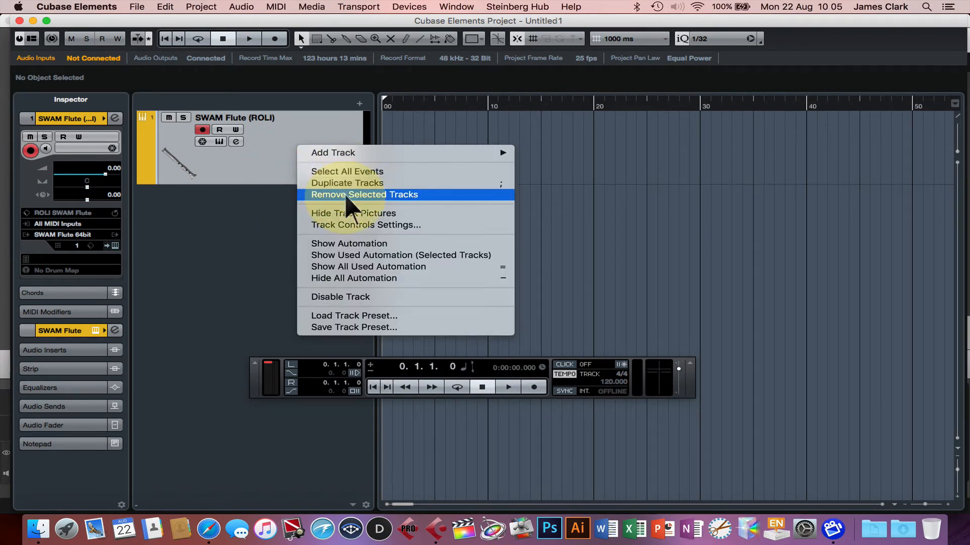
left_click(363, 194)
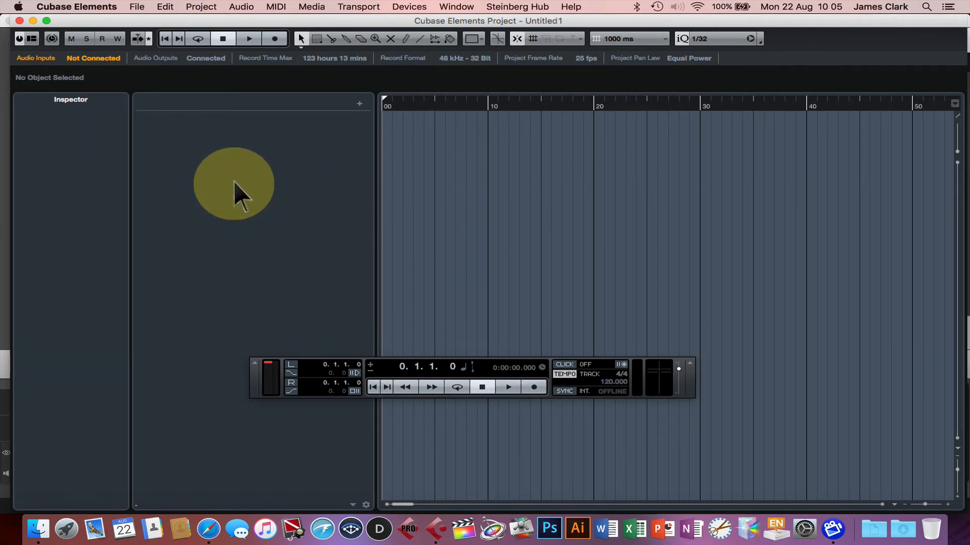
mouse_move(207, 170)
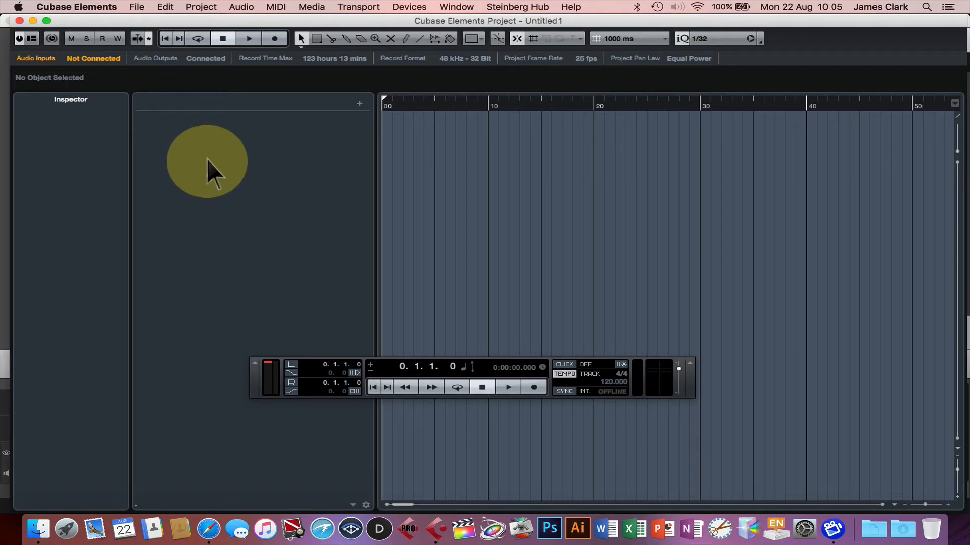
- Open the Choose Track Preset dialog to add a track from a preset
right_click(210, 173)
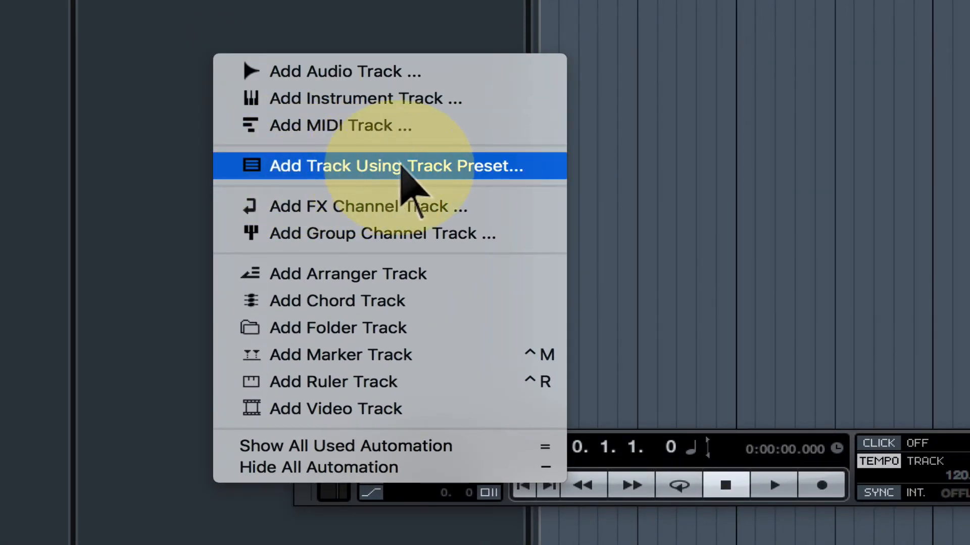
left_click(395, 165)
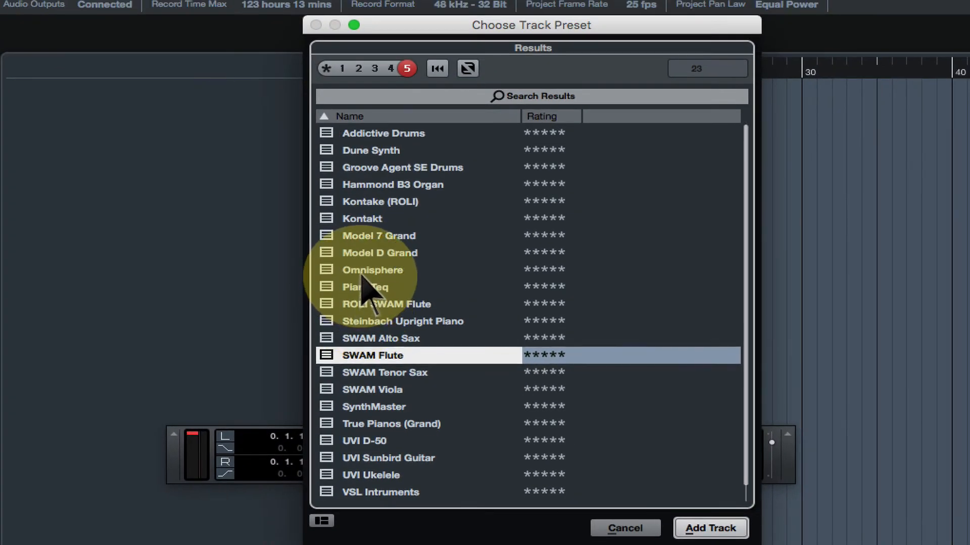
mouse_move(371, 204)
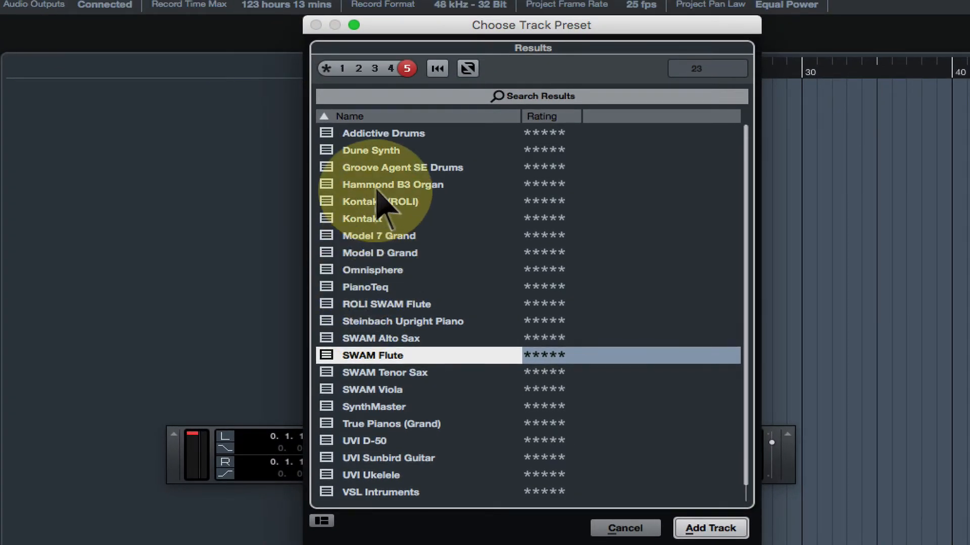
mouse_move(327, 68)
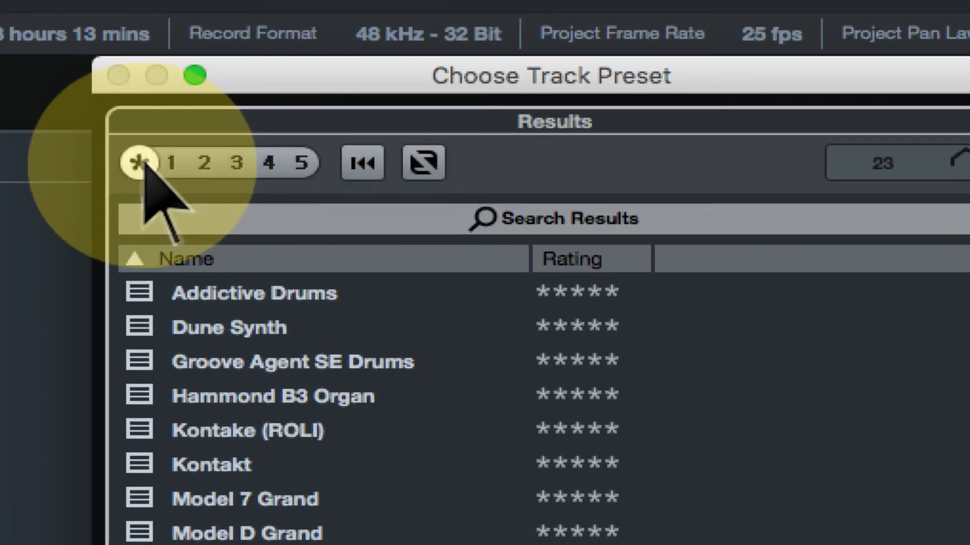
- Clear the rating filter to show all 2,537 presets and scroll through them
left_click(140, 162)
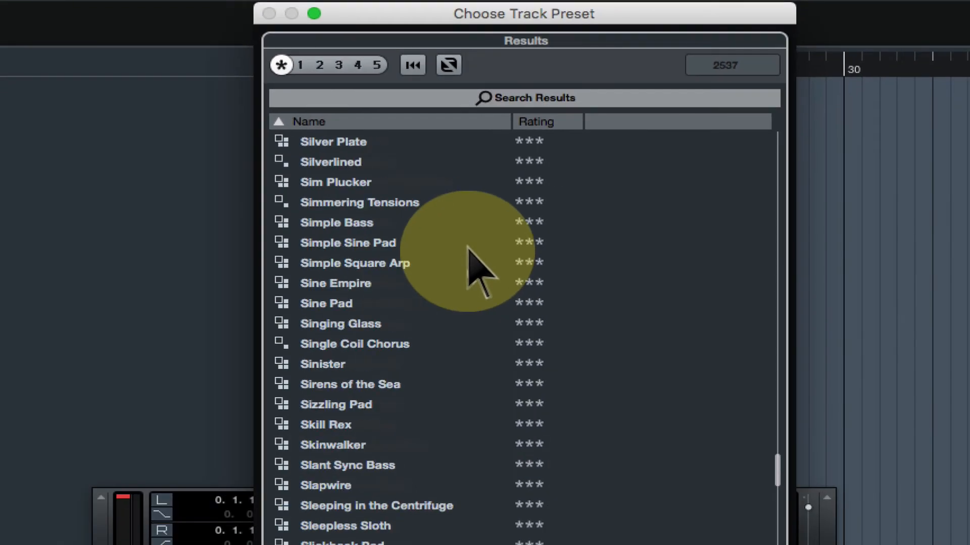
scroll("up", 3)
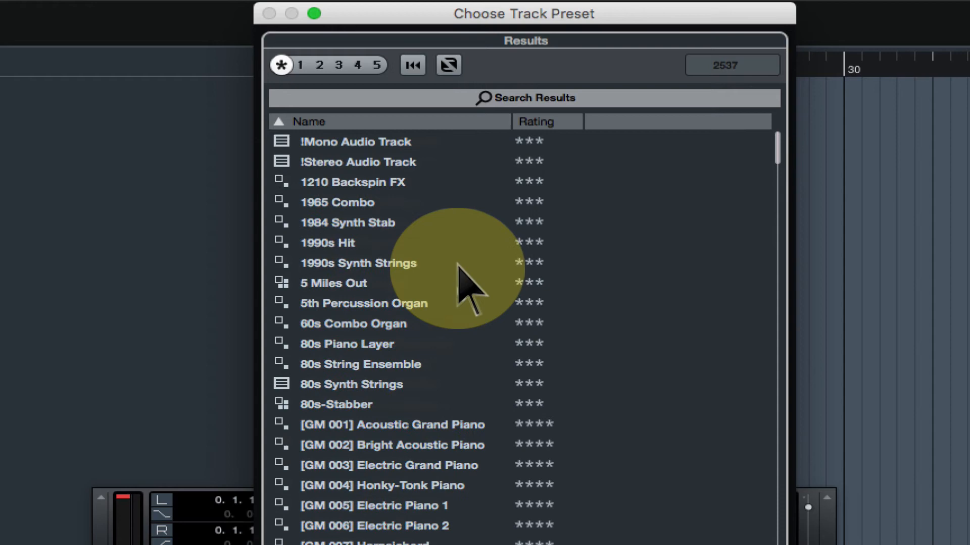
scroll("down", 3)
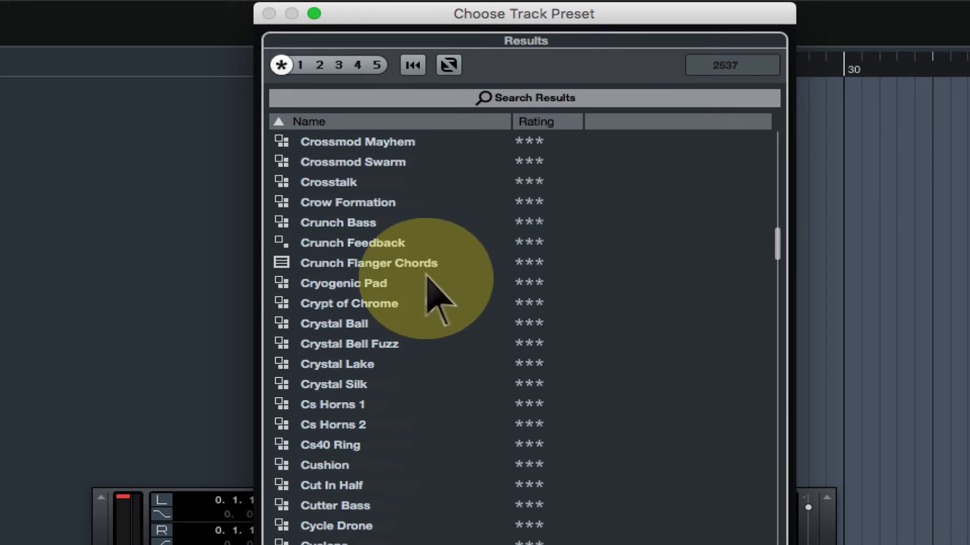
scroll("down", 3)
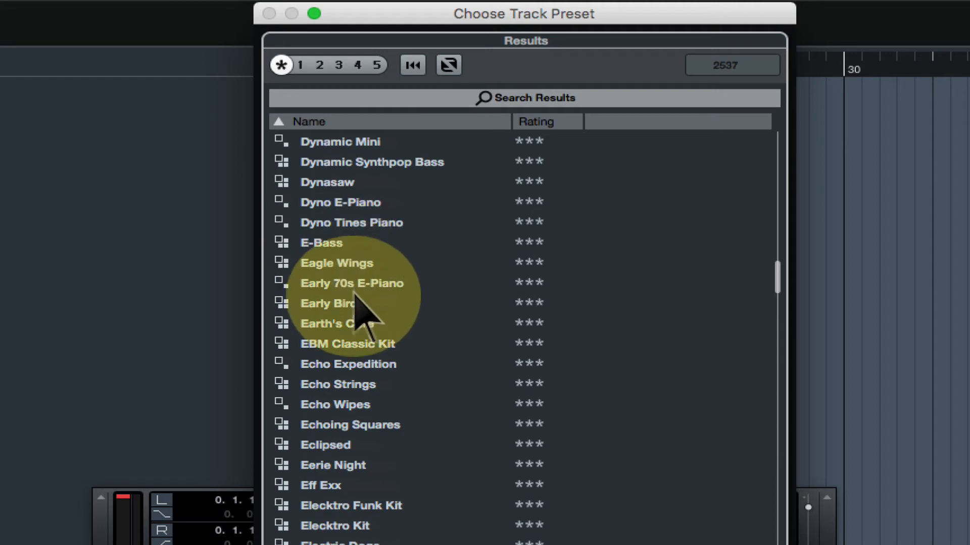
mouse_move(331, 315)
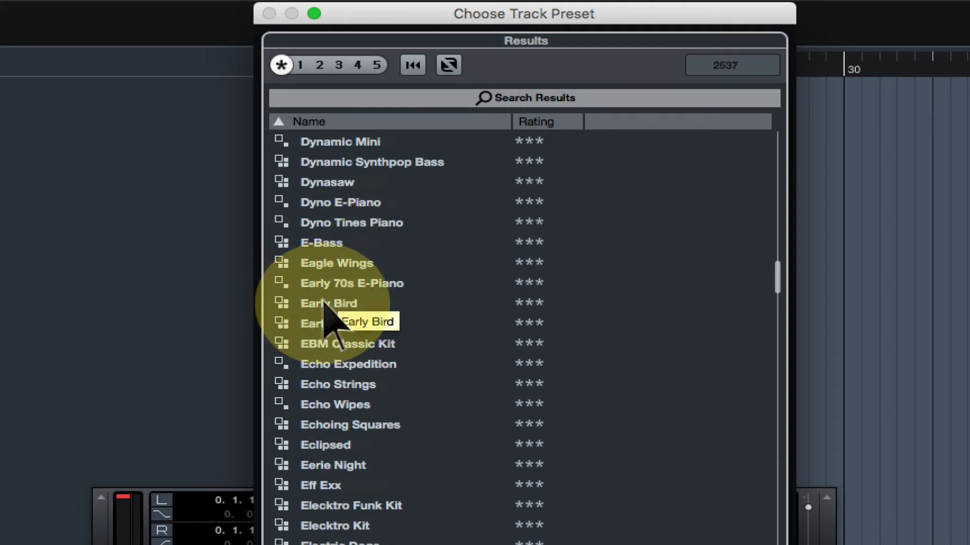
scroll("down", 3)
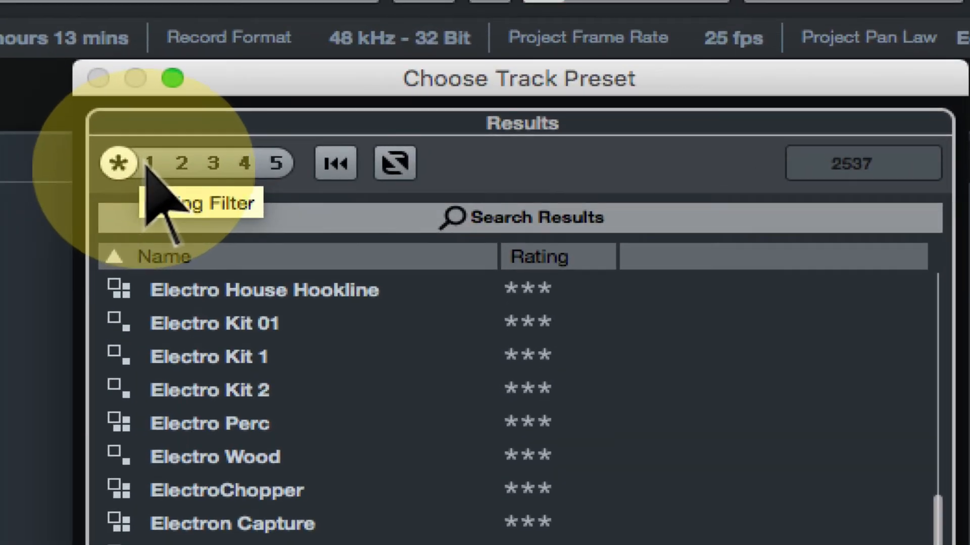
mouse_move(291, 204)
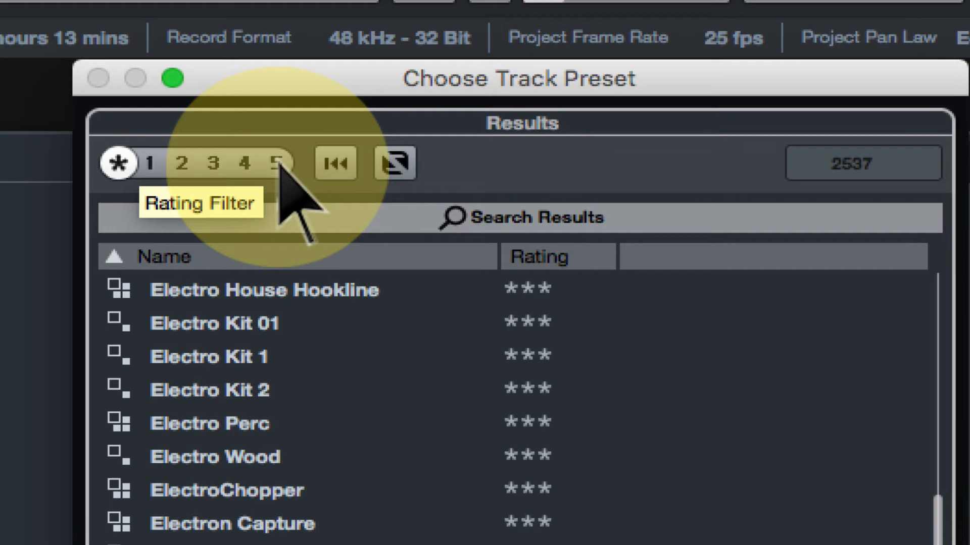
- Filter to the 23 five-star presets and select 'ROLI SWAM Flute'
left_click(281, 163)
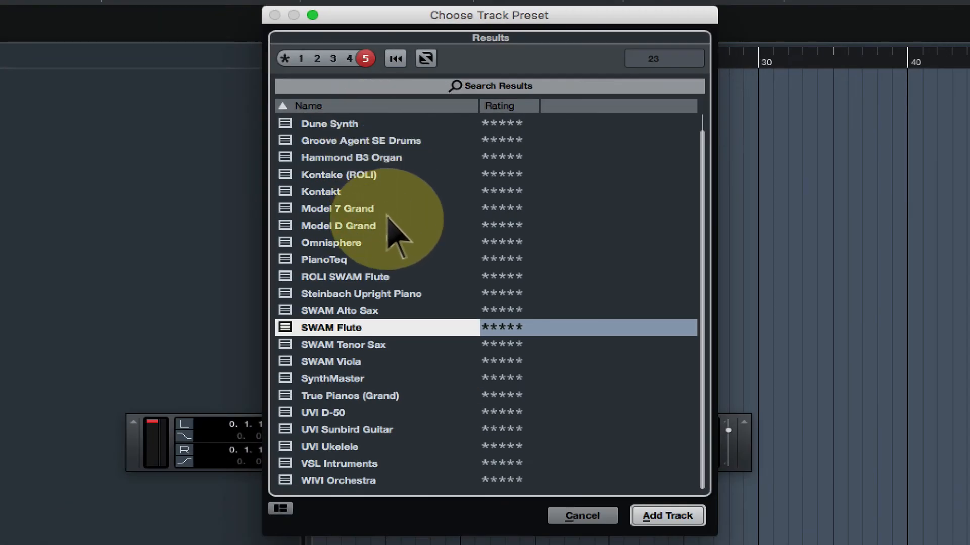
mouse_move(396, 241)
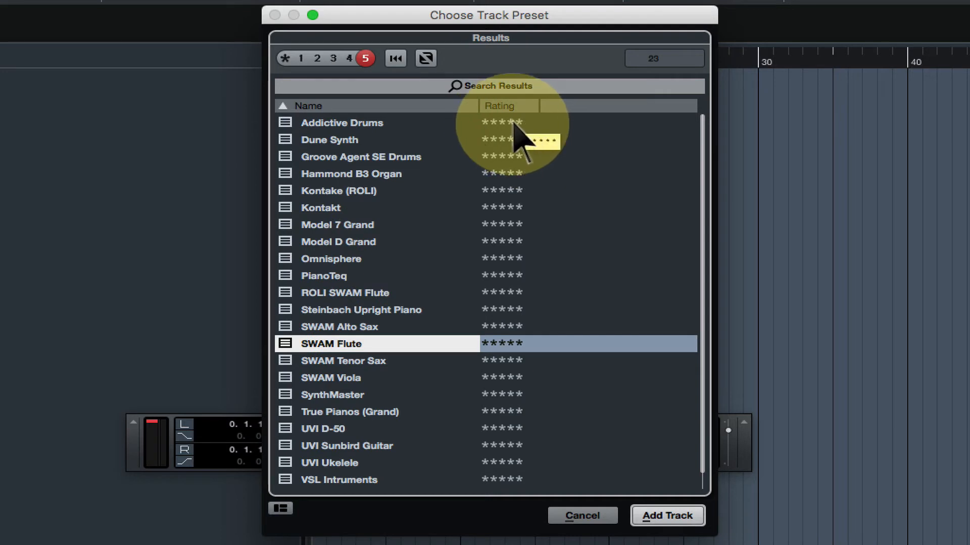
left_click(345, 292)
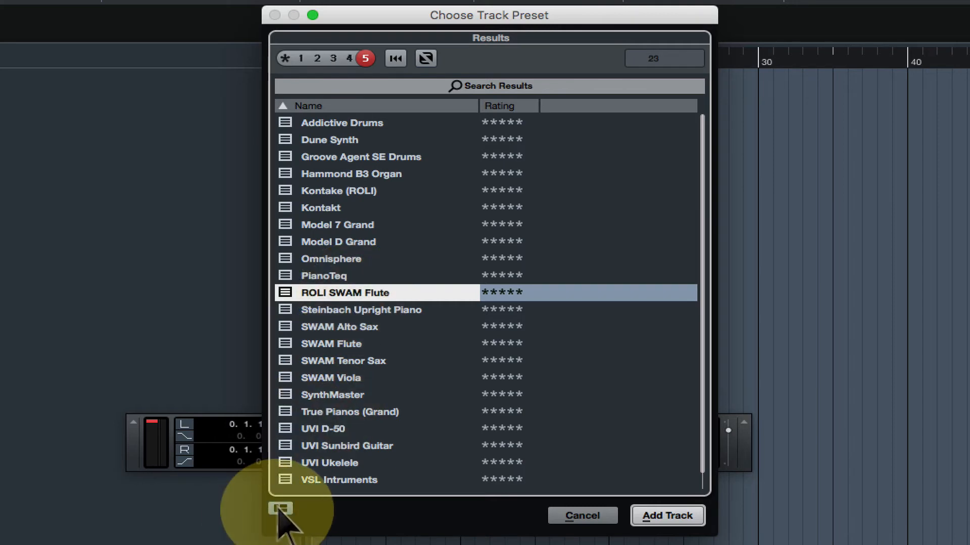
left_click(279, 509)
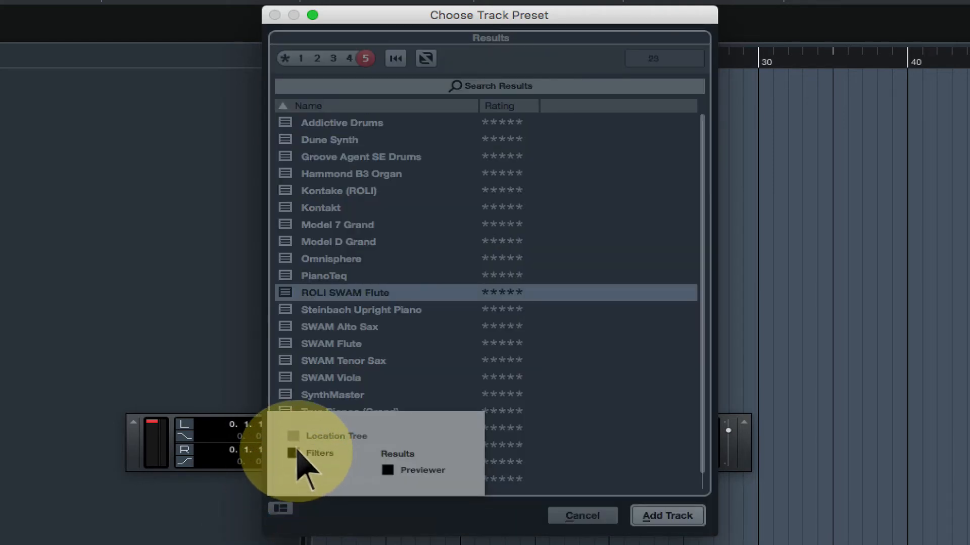
left_click(293, 454)
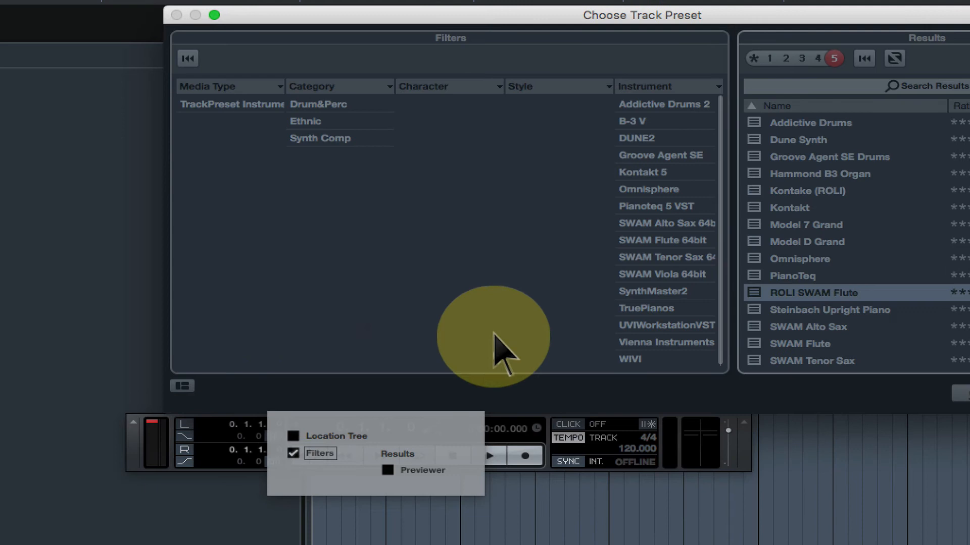
mouse_move(319, 136)
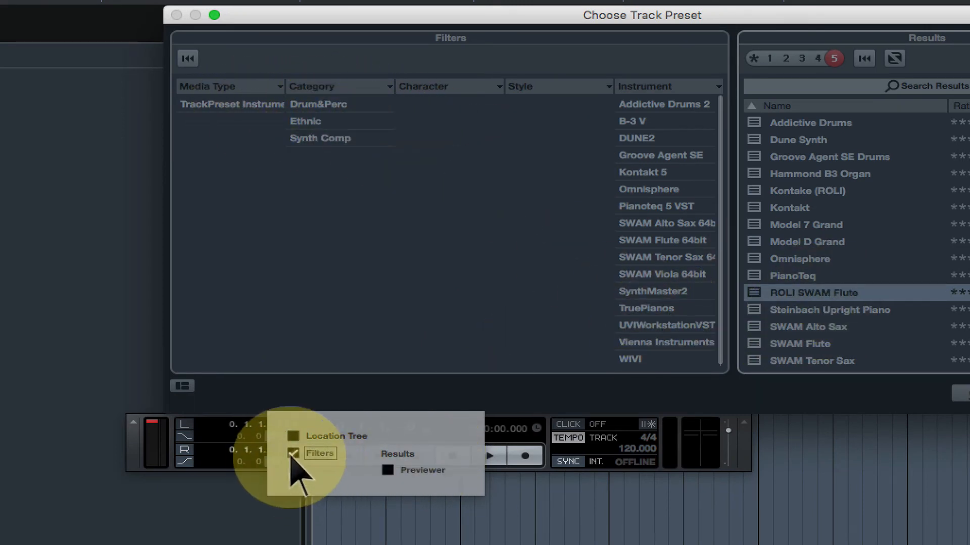
left_click(295, 453)
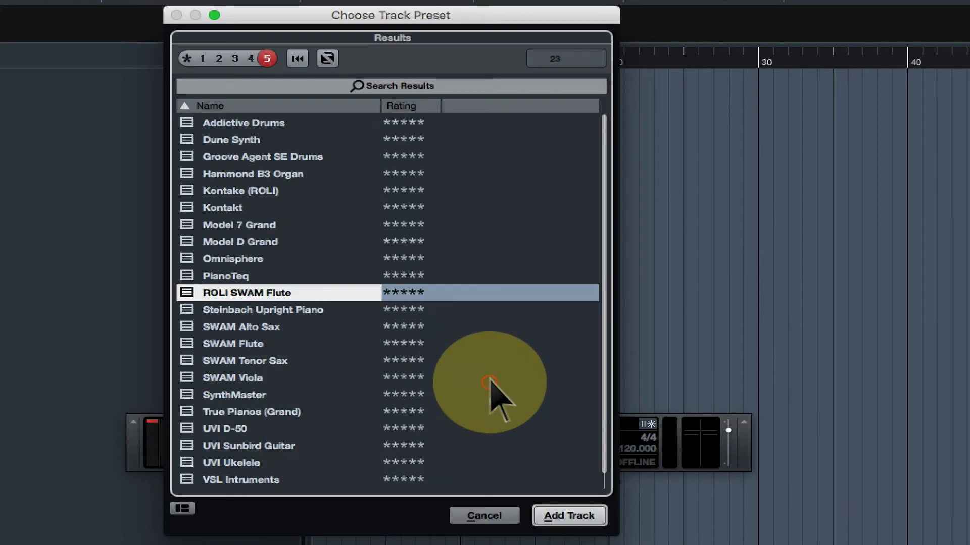
left_click(225, 275)
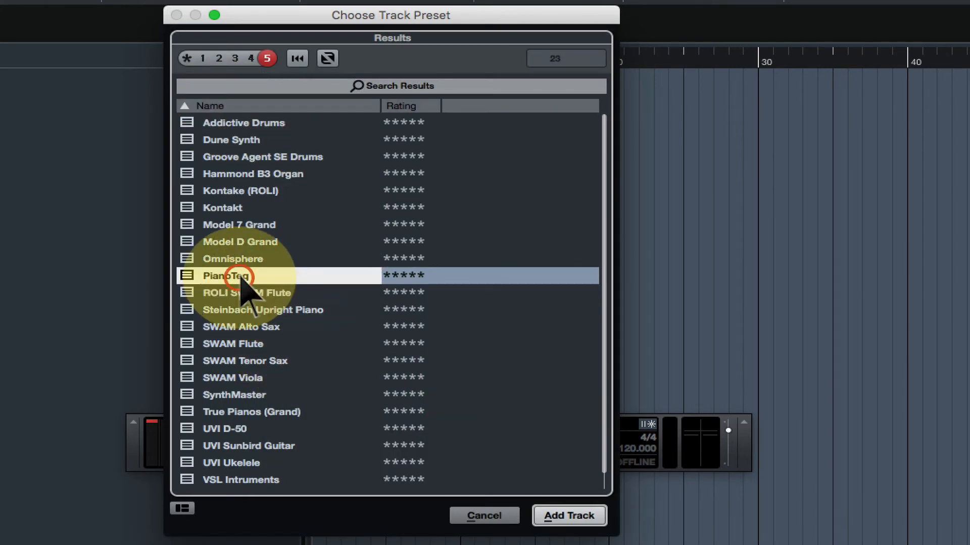
left_click(247, 292)
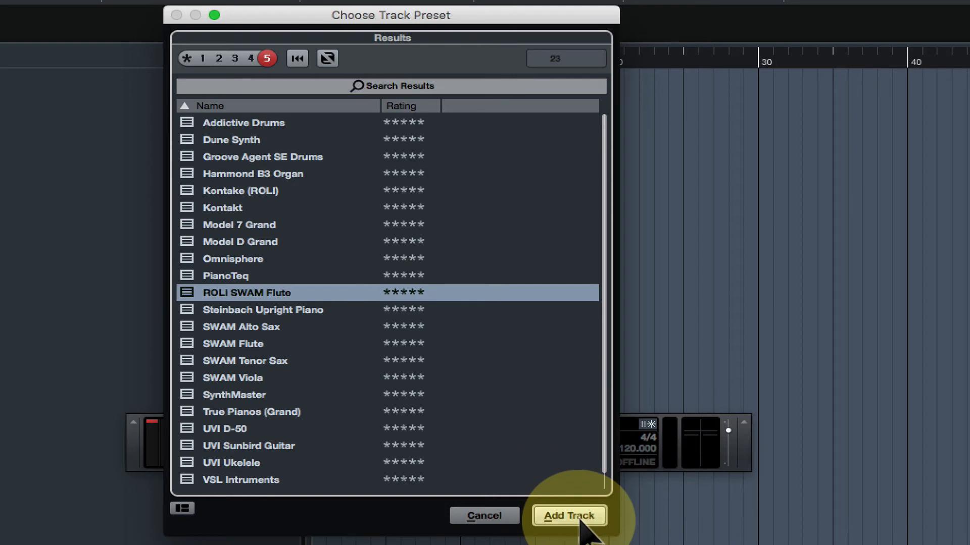
left_click(567, 515)
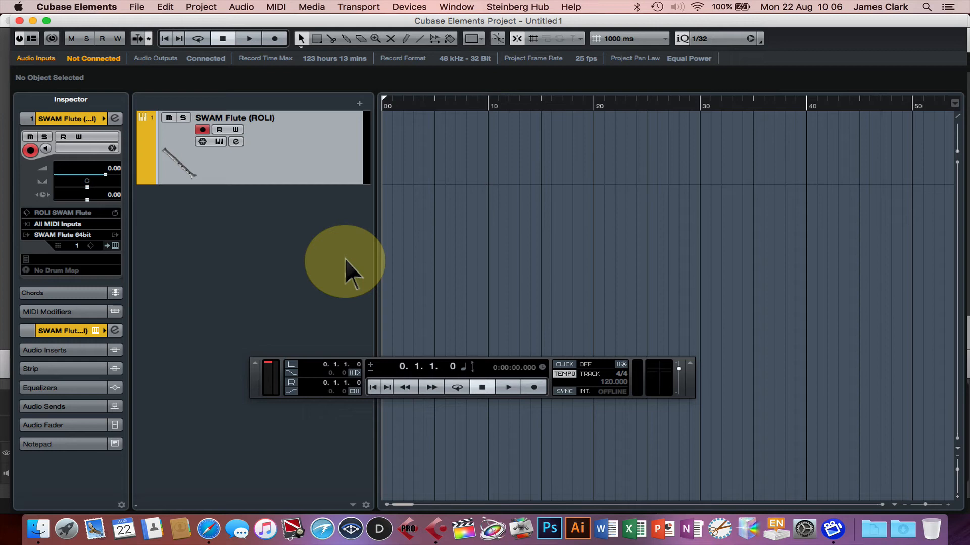
mouse_move(346, 276)
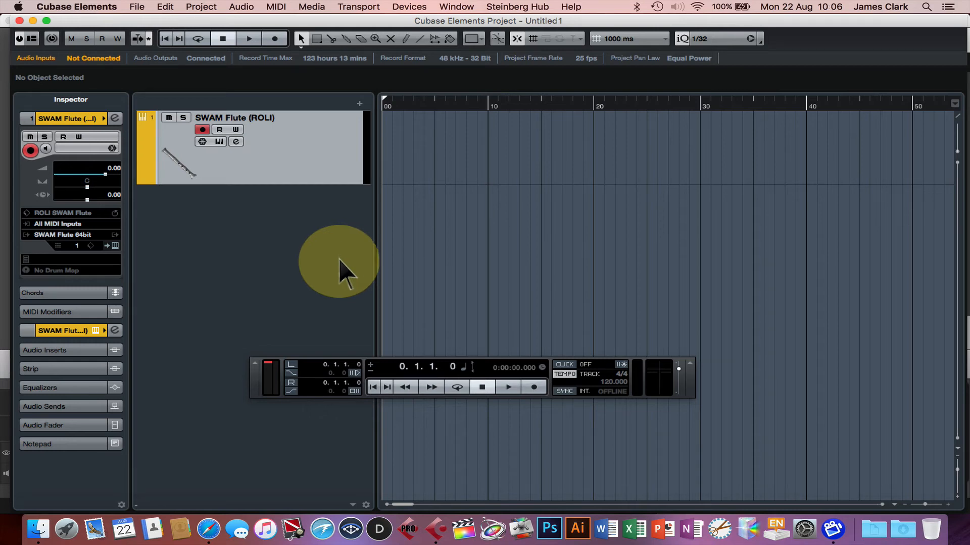
mouse_move(204, 170)
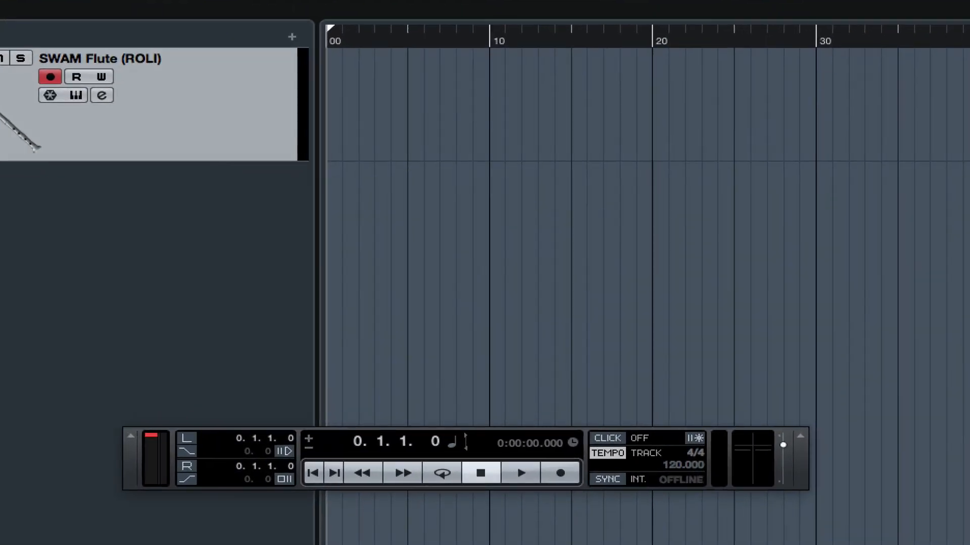
left_click(76, 95)
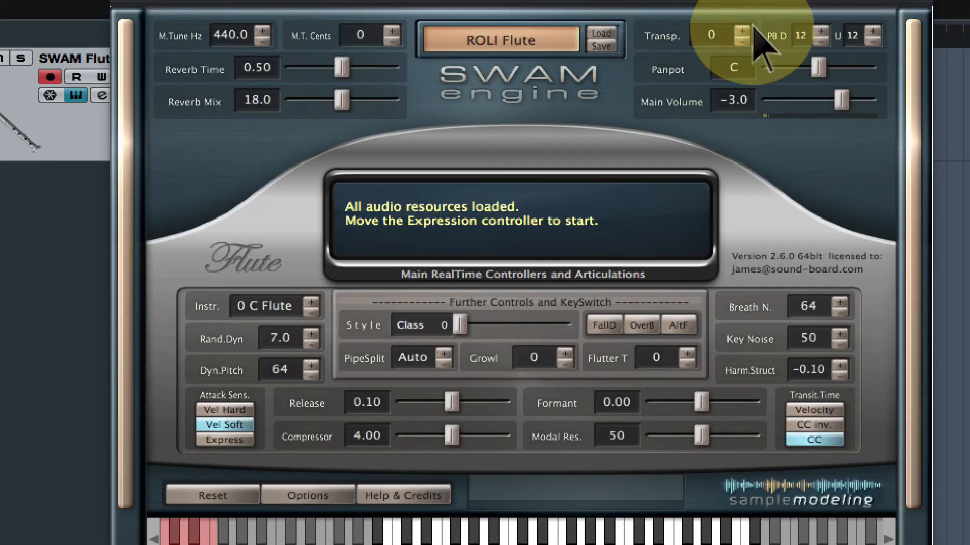
left_click(308, 496)
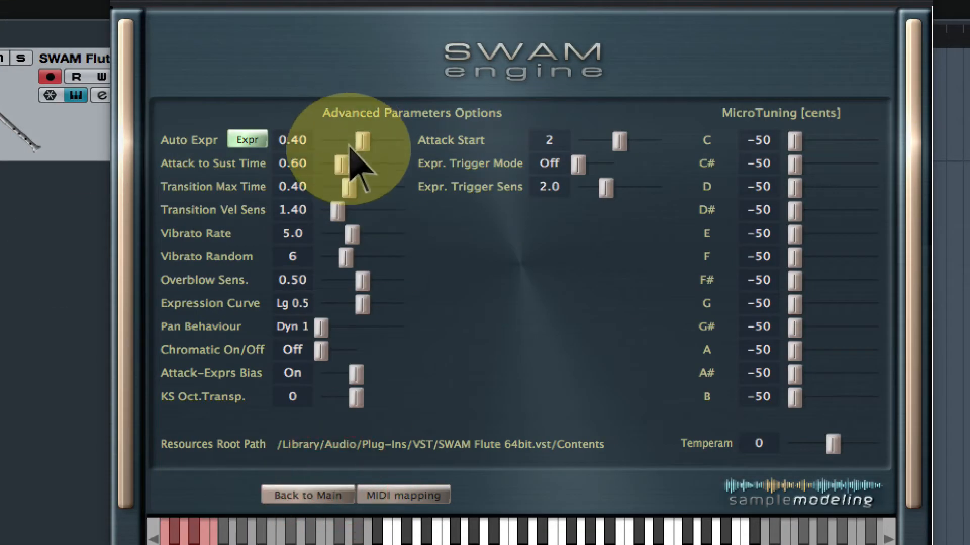
left_click(403, 494)
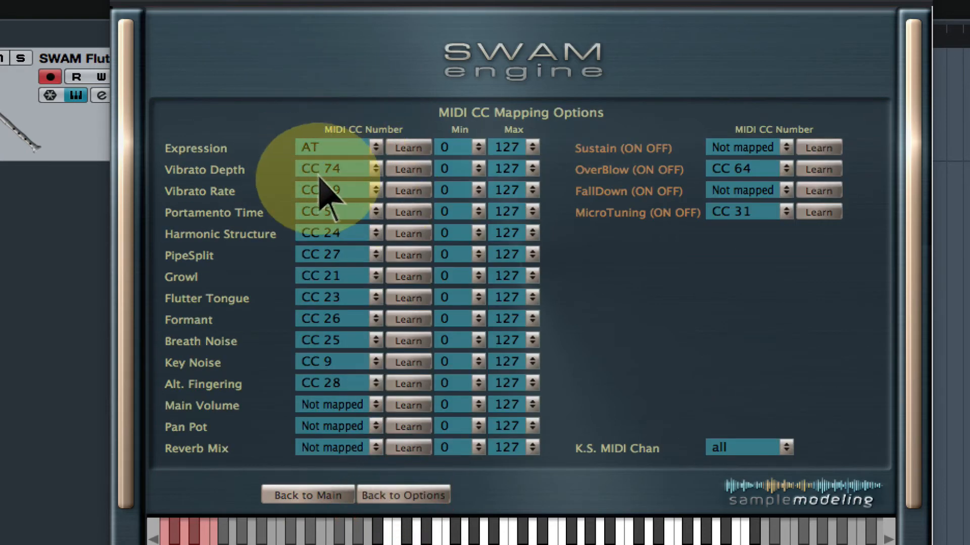
left_click(307, 495)
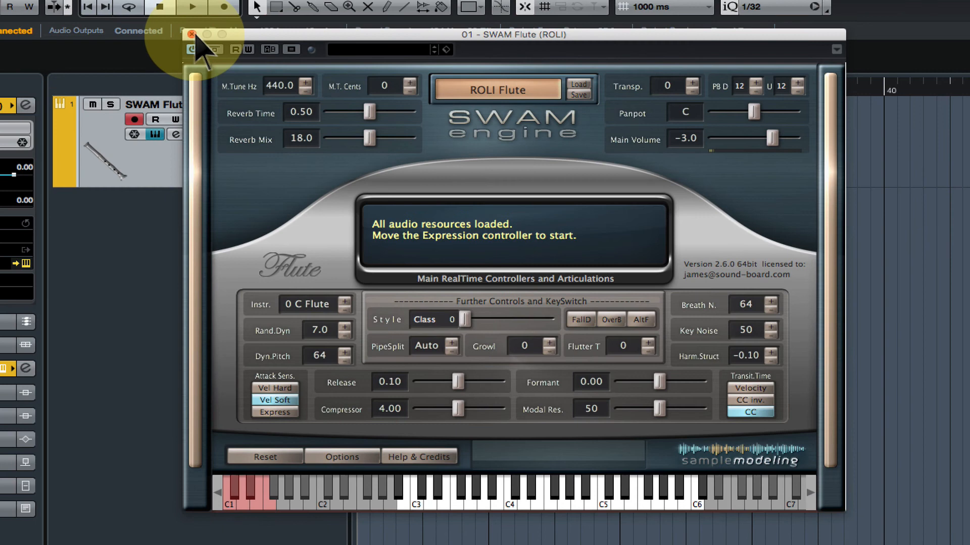
left_click(188, 33)
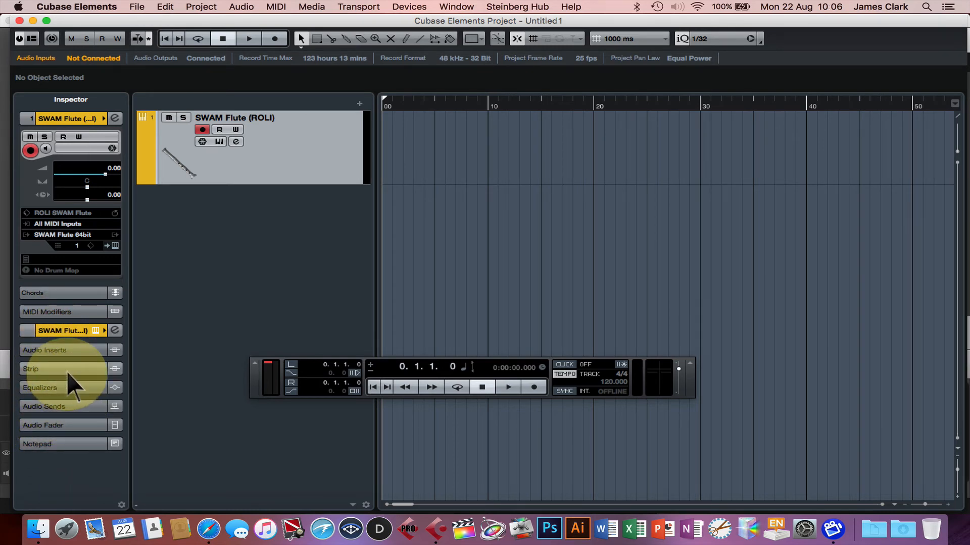
- Open the flute track's insert effect list and expand the Soundtoys plug-ins
left_click(44, 350)
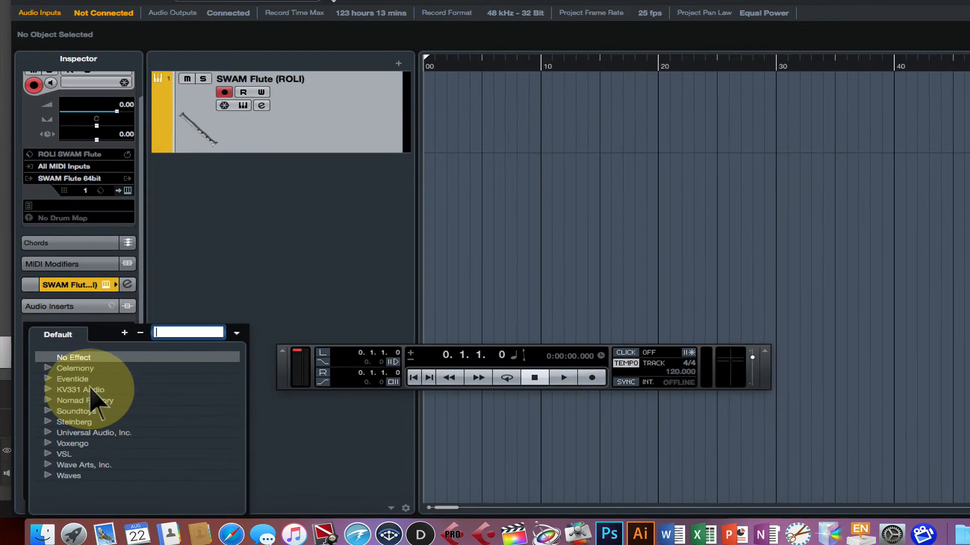
left_click(74, 411)
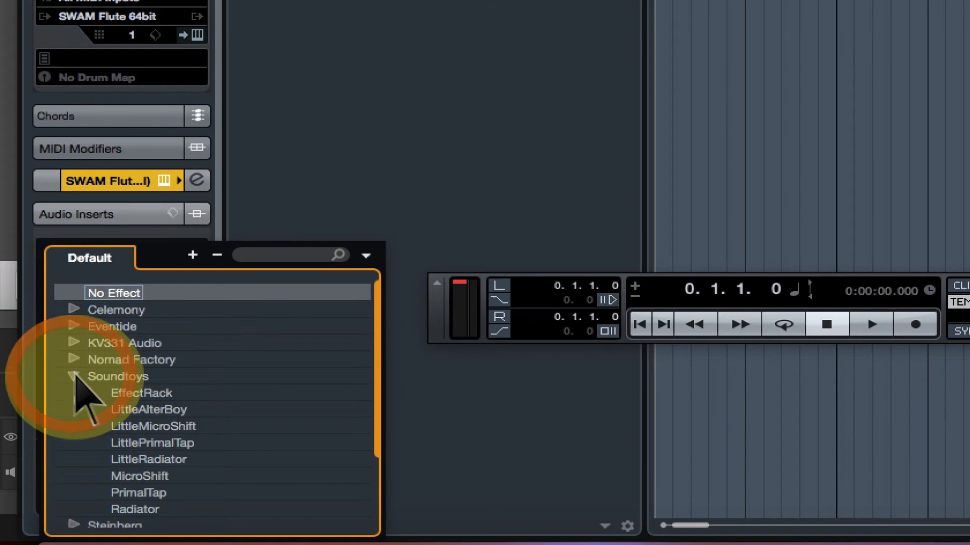
mouse_move(158, 488)
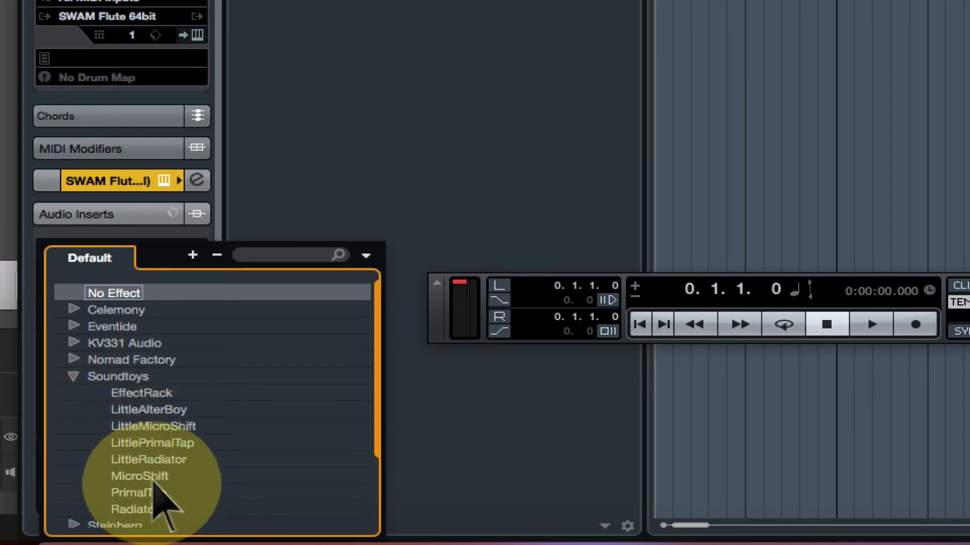
mouse_move(217, 424)
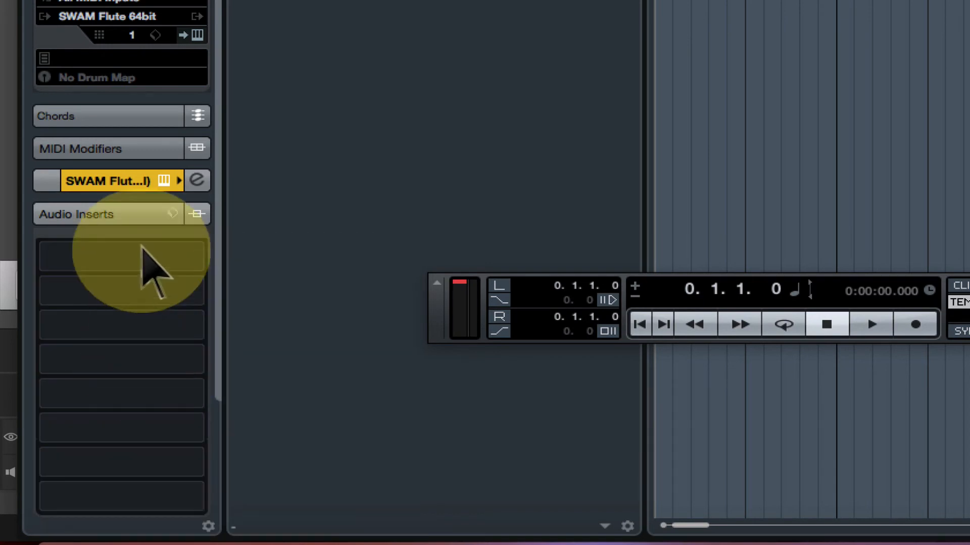
- Load Soundtoys EffectRack on insert 1 with Crystallizer and PhaseMistress modules
left_click(112, 256)
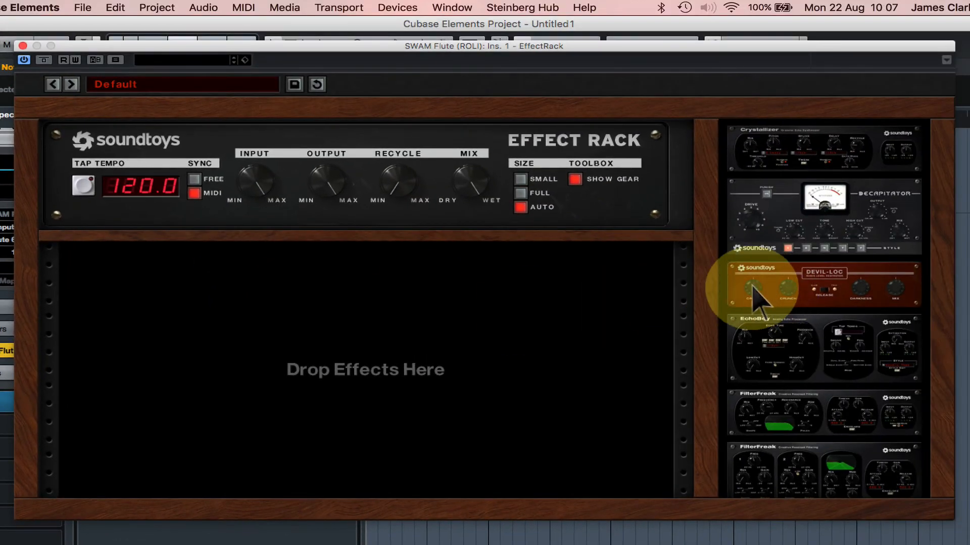
mouse_move(847, 219)
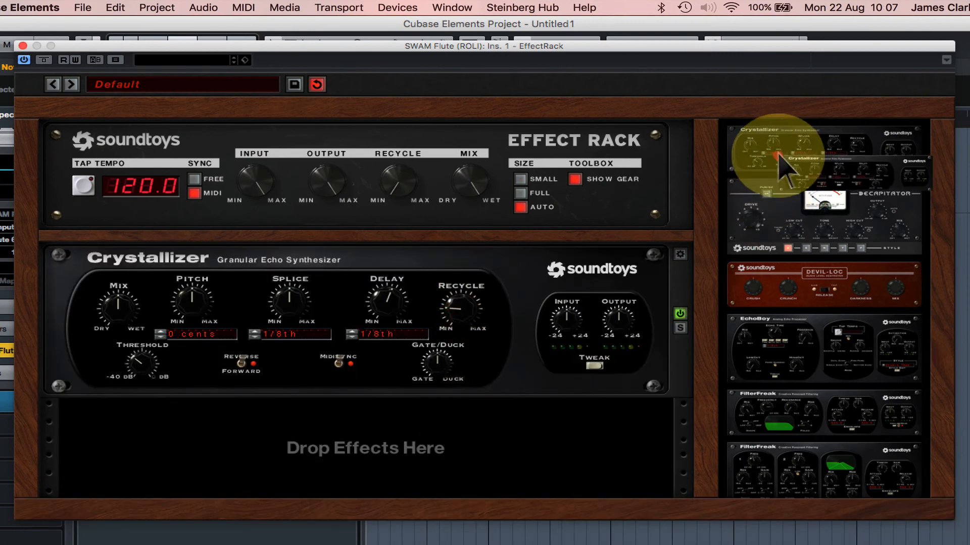
mouse_move(804, 383)
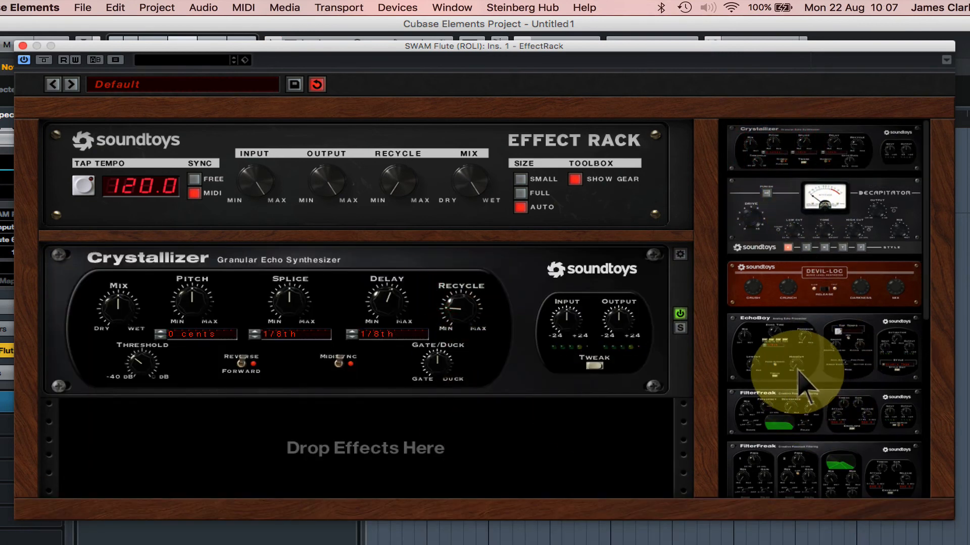
scroll("down", 3)
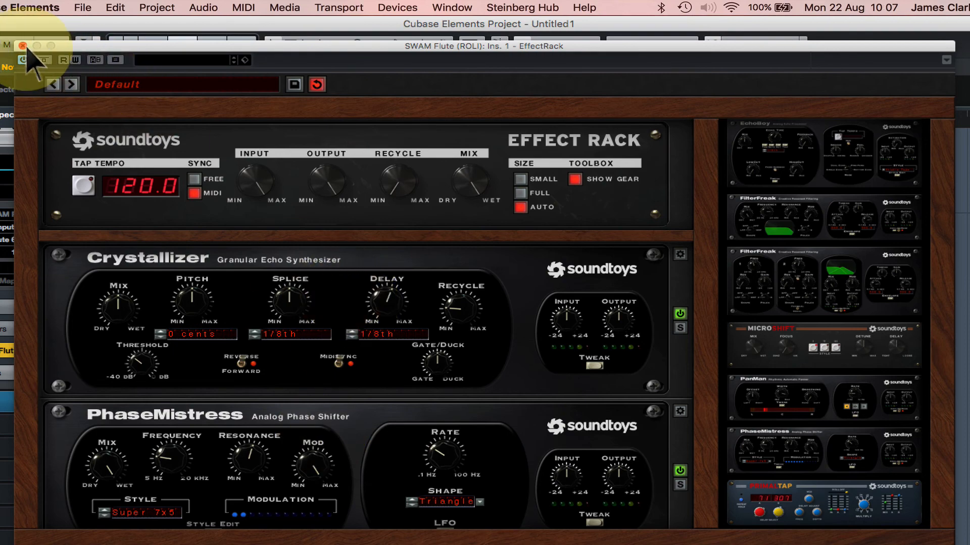
- Close EffectRack and overwrite the 'ROLI SWAM Flute' track preset with the current track
left_click(21, 46)
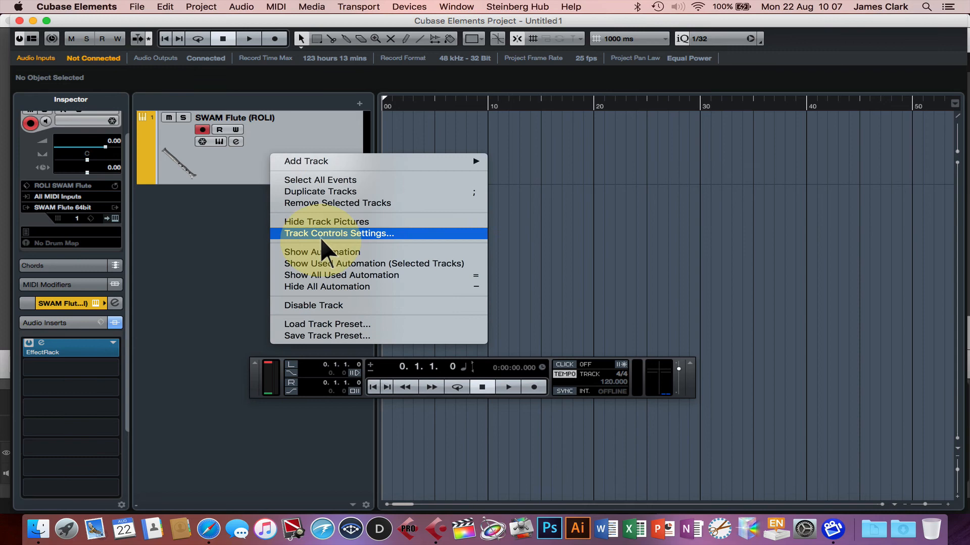
left_click(327, 335)
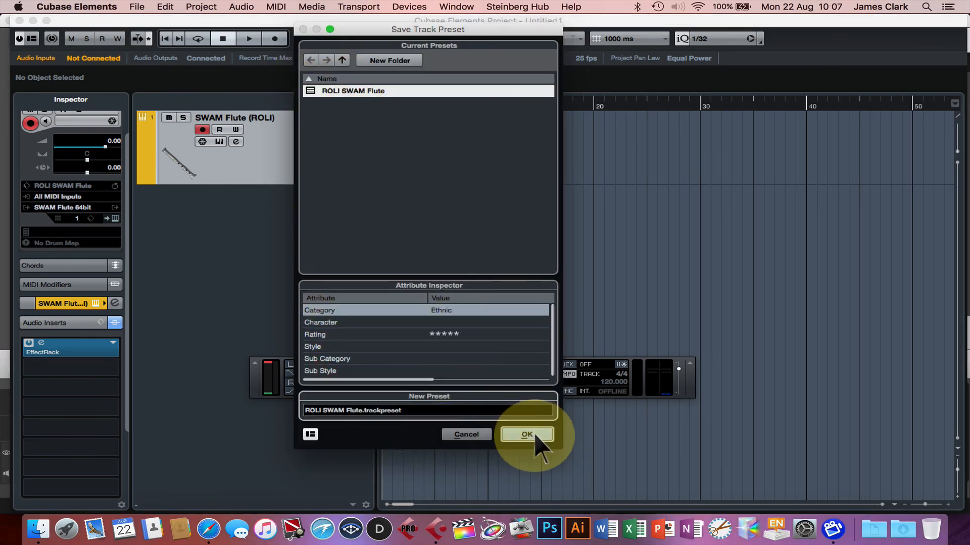
left_click(525, 434)
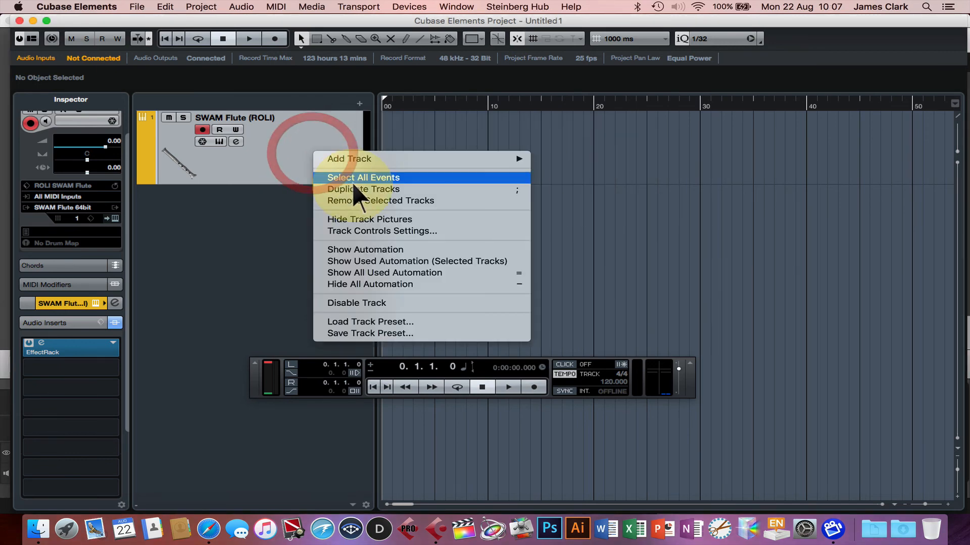
- Remove the SWAM Flute track and pick the five-star ROLI SWAM Flute track preset
left_click(380, 201)
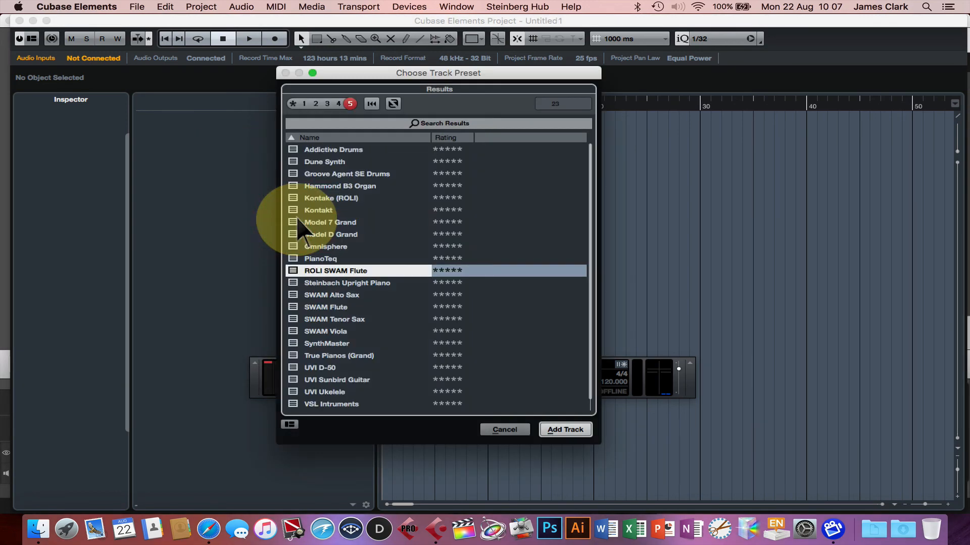
mouse_move(564, 430)
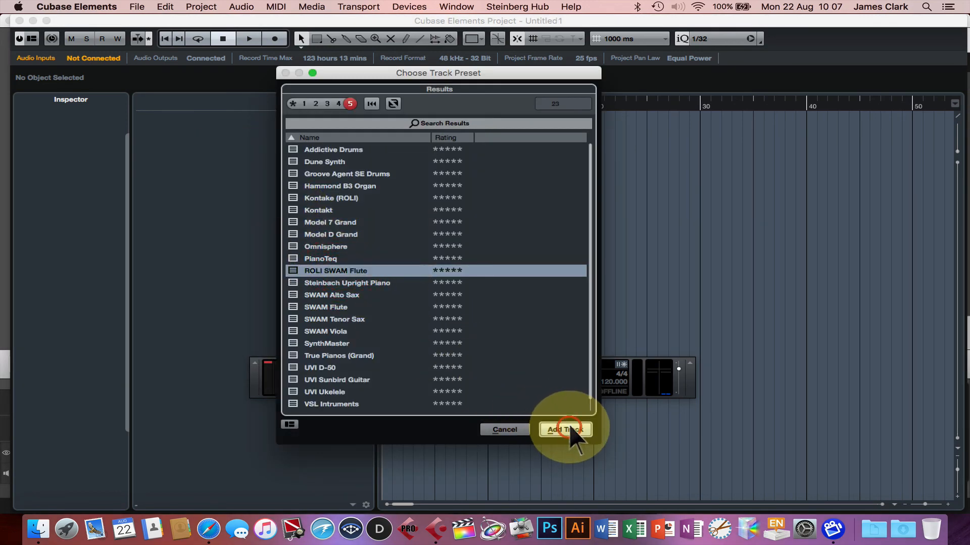
mouse_move(189, 188)
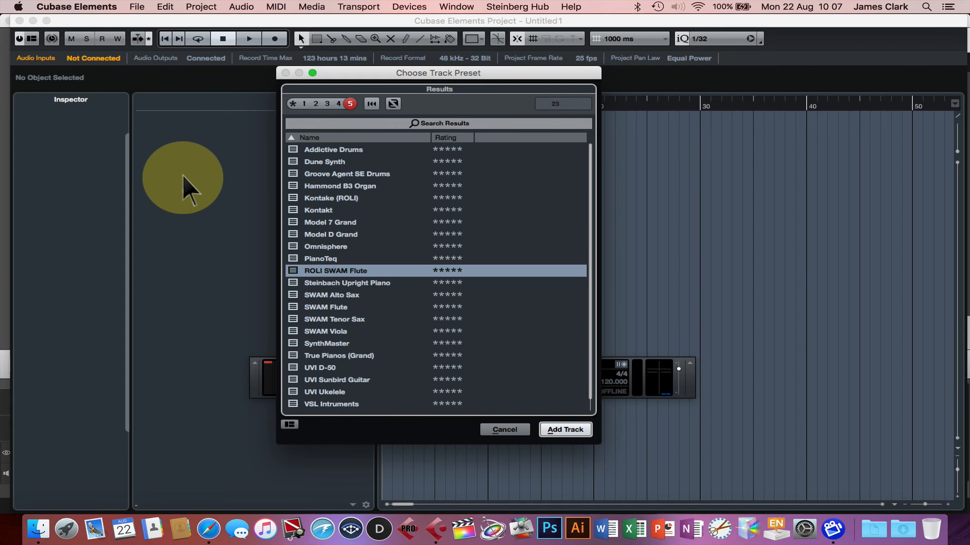
left_click(564, 429)
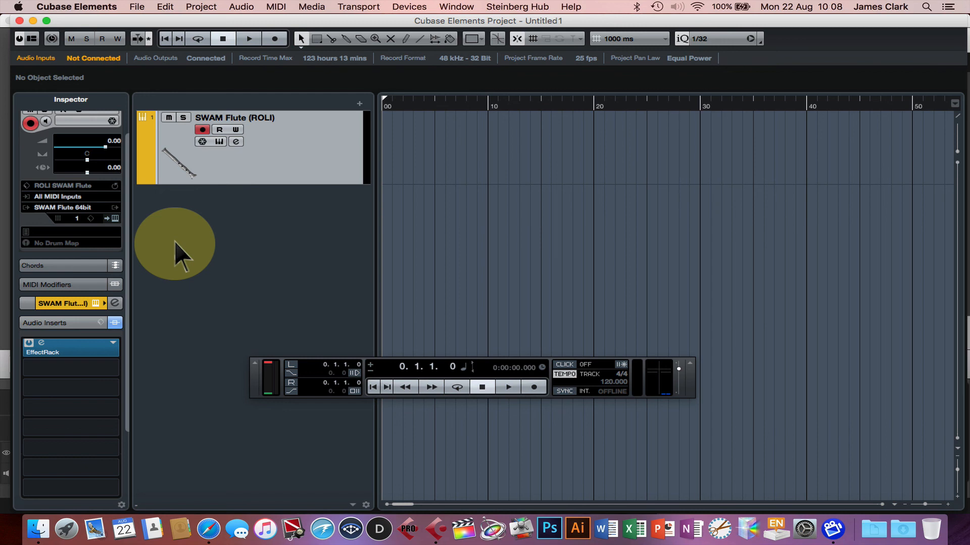
mouse_move(330, 355)
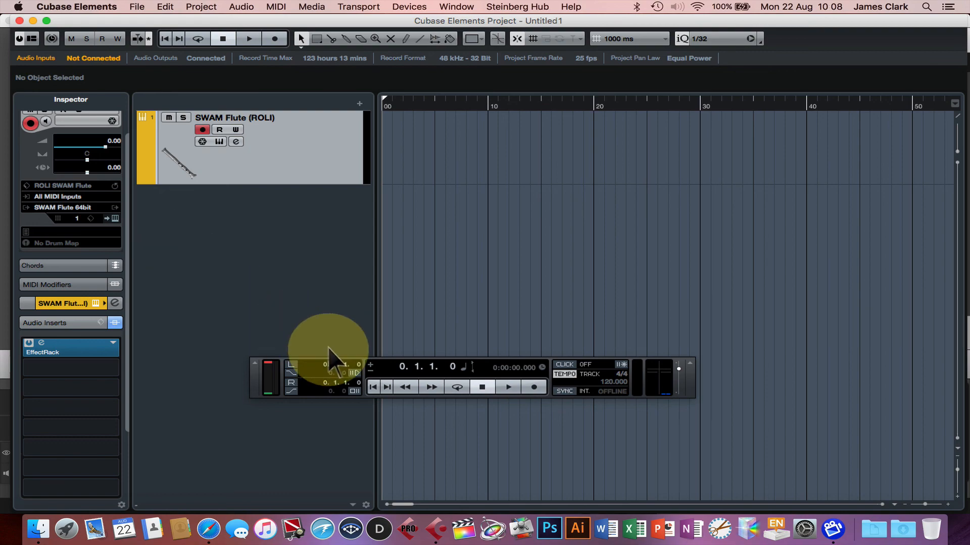